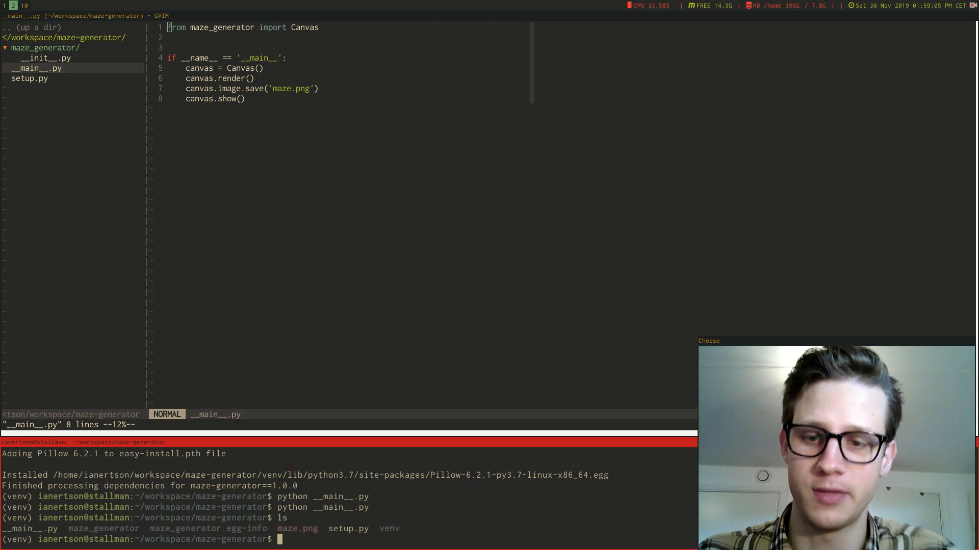
Step: Run 'chromium maze.png' in the terminal pane to open the generated maze image
text(chromium maze)
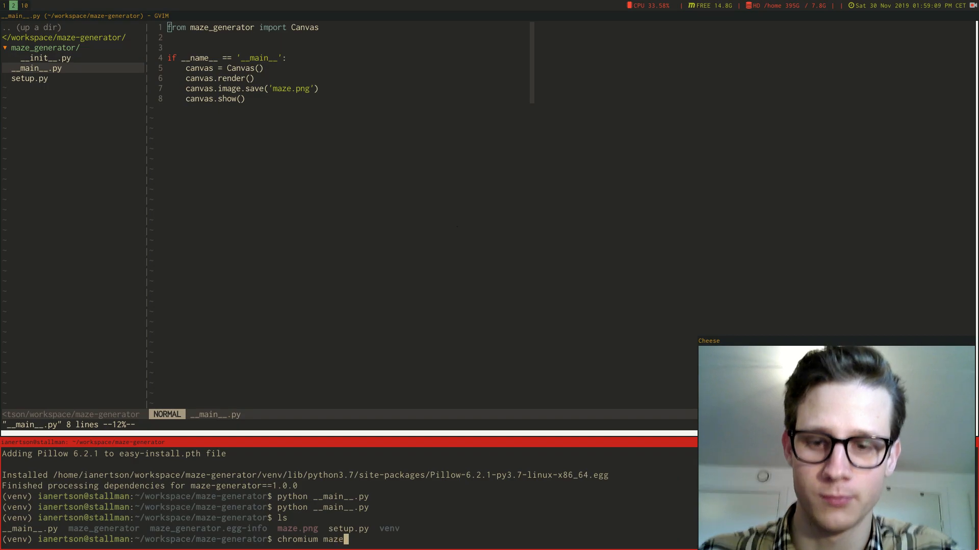
key(Return)
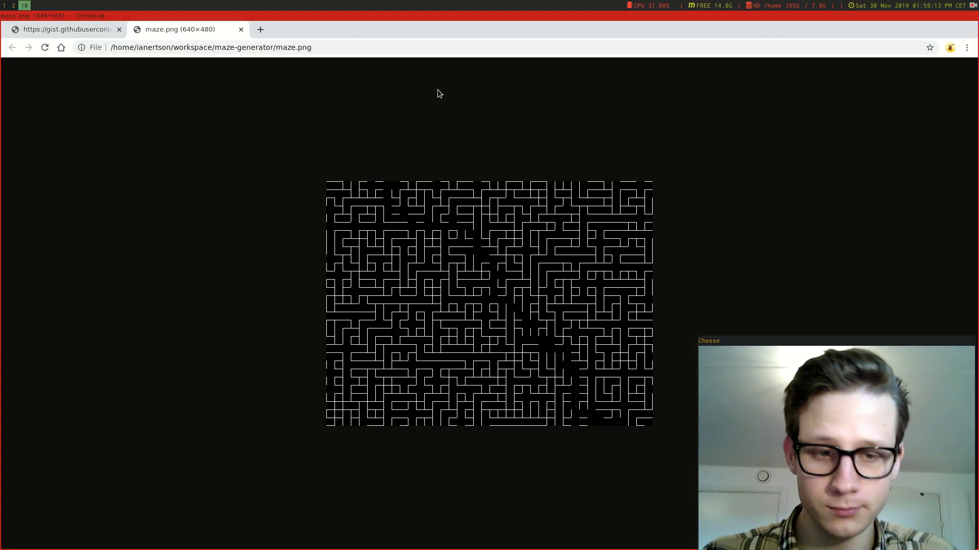
mouse_move(426, 213)
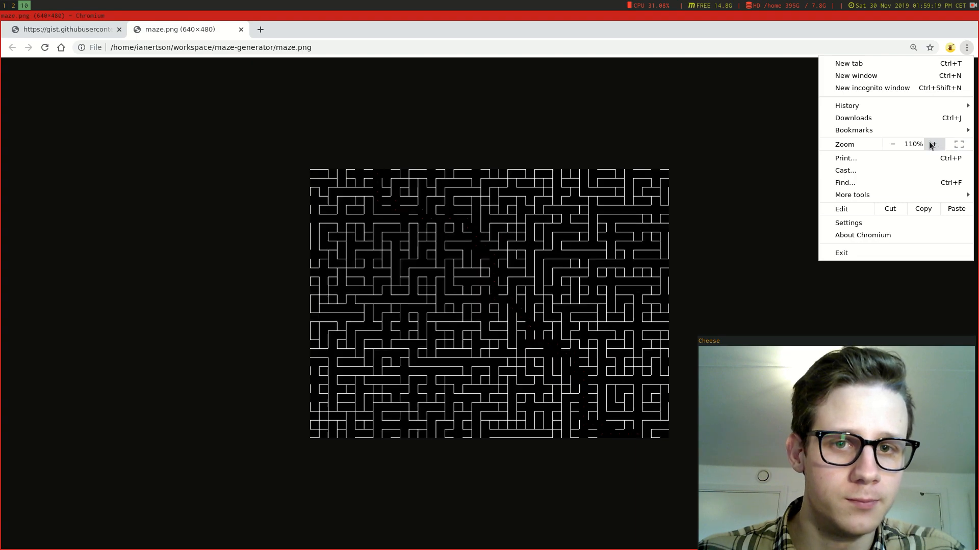
Step: Zoom in on the maze image with Chromium's + zoom button
click(933, 144)
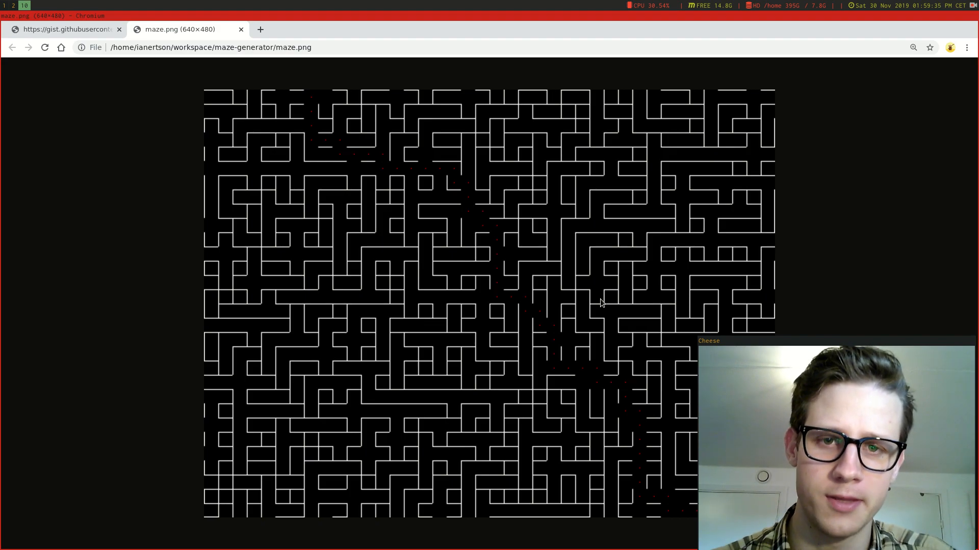
mouse_move(543, 305)
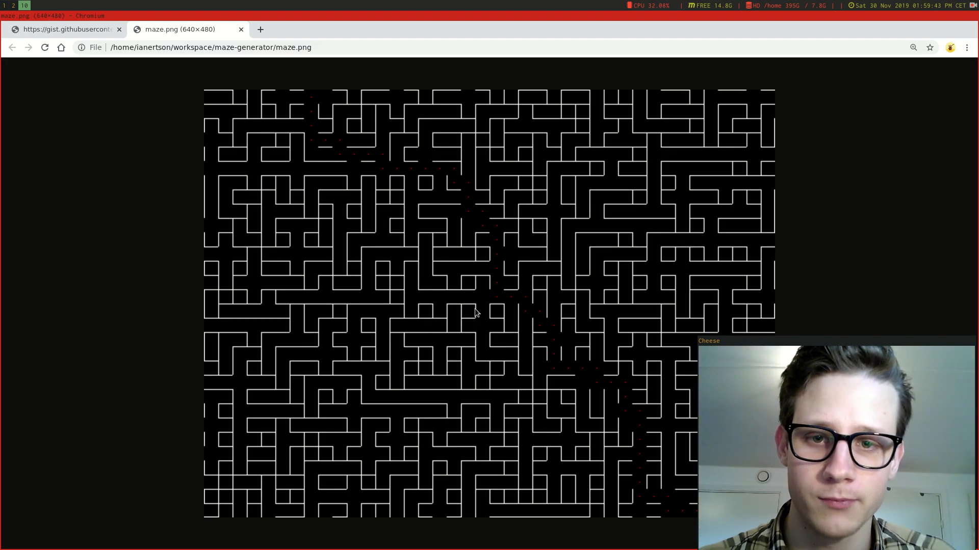
mouse_move(468, 319)
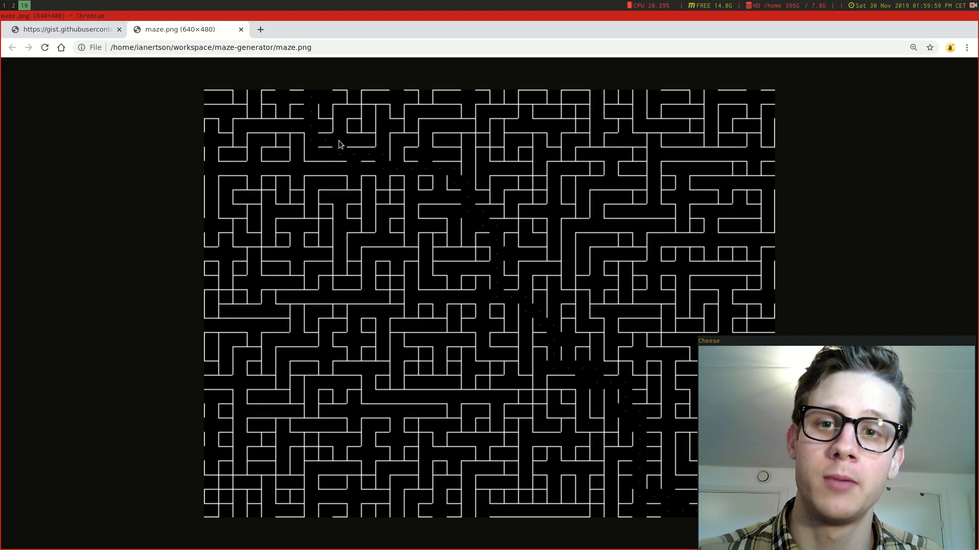
mouse_move(388, 170)
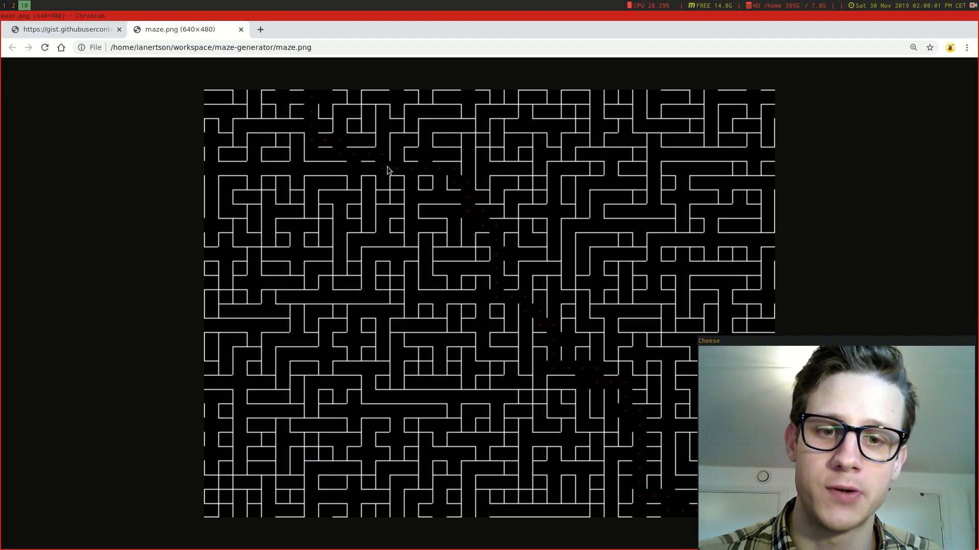
mouse_move(478, 219)
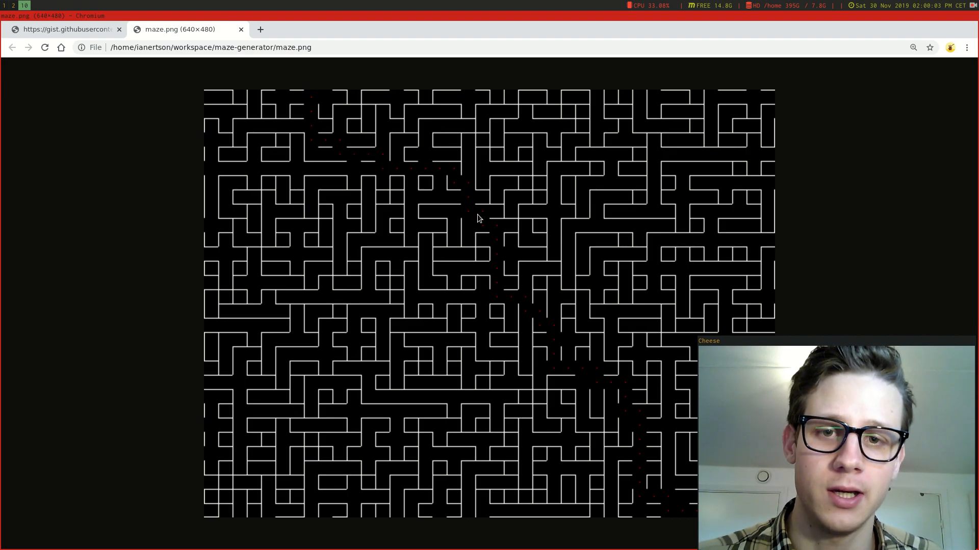
mouse_move(674, 459)
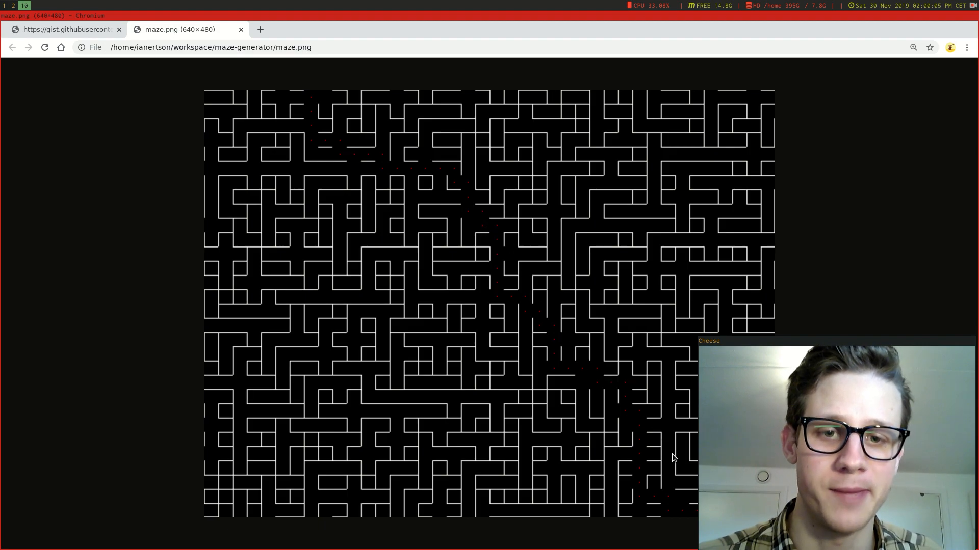
mouse_move(388, 181)
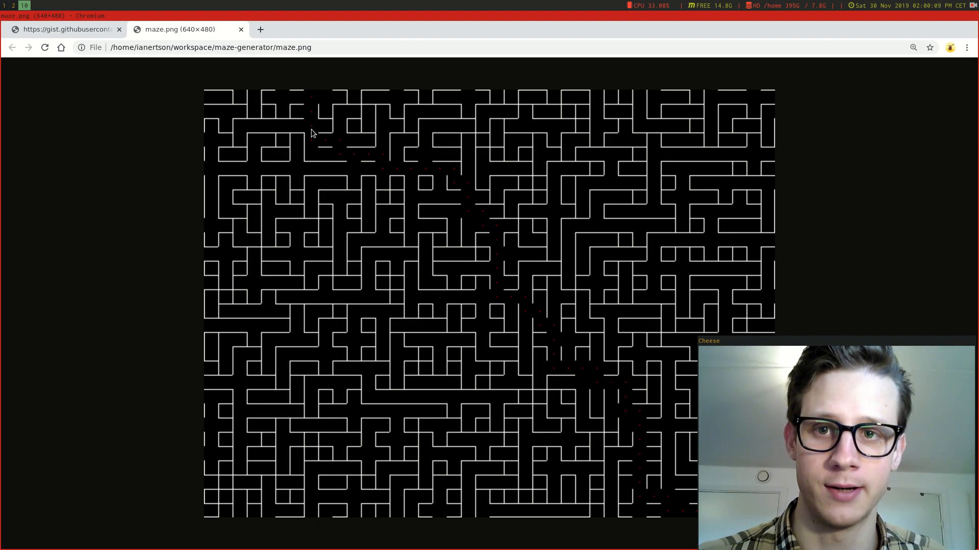
mouse_move(500, 248)
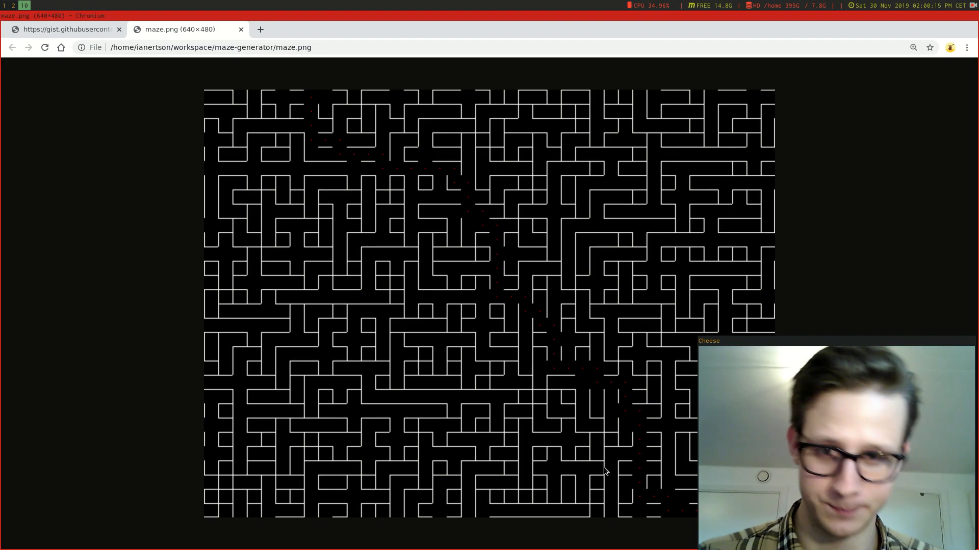
mouse_move(370, 214)
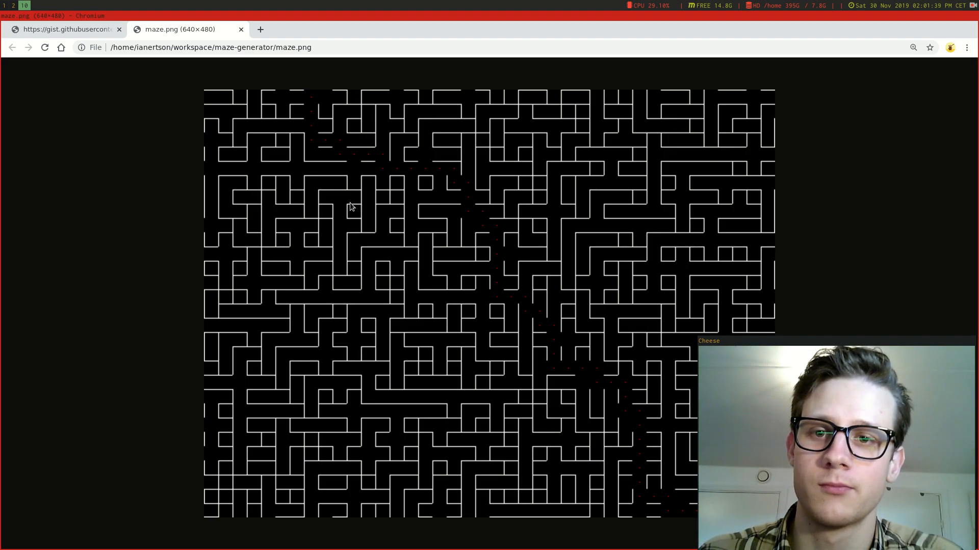
mouse_move(300, 183)
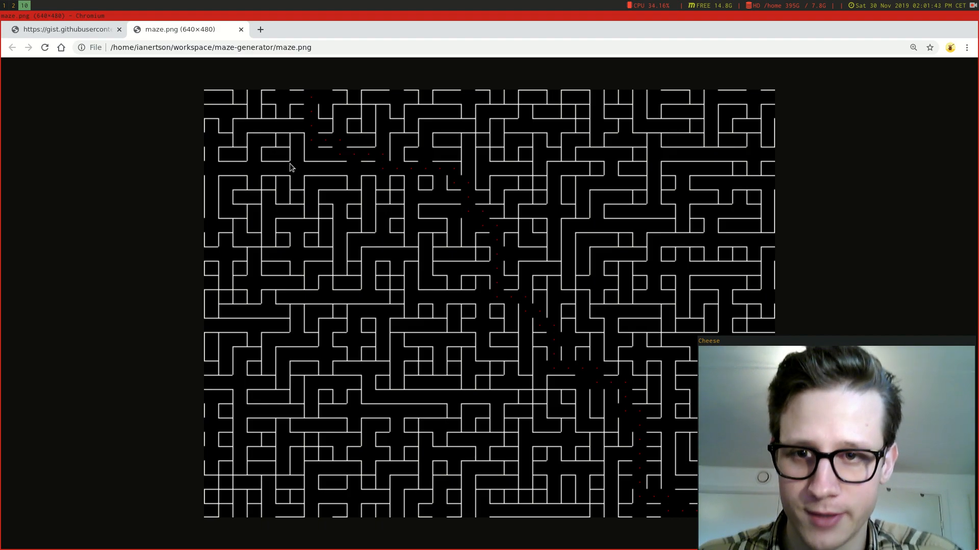
mouse_move(299, 151)
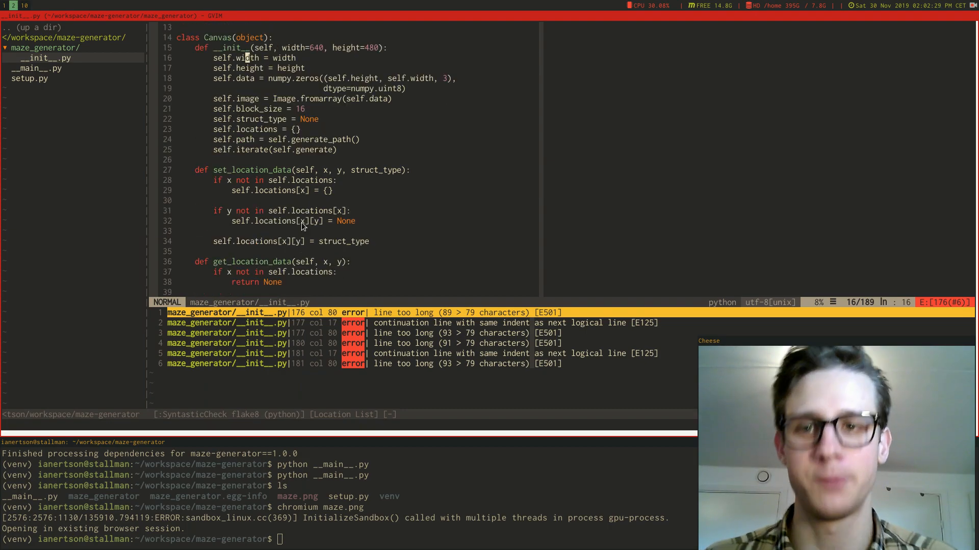
mouse_move(299, 181)
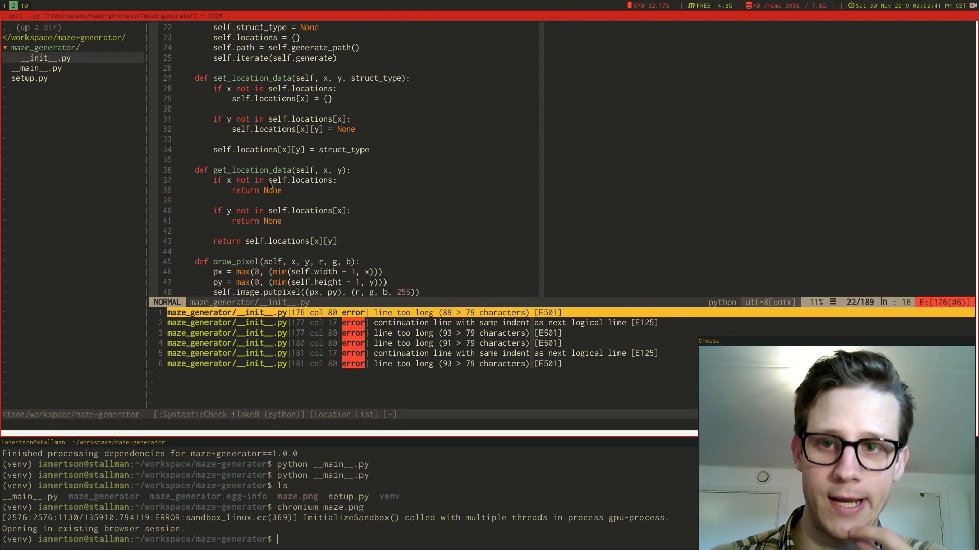
mouse_move(302, 197)
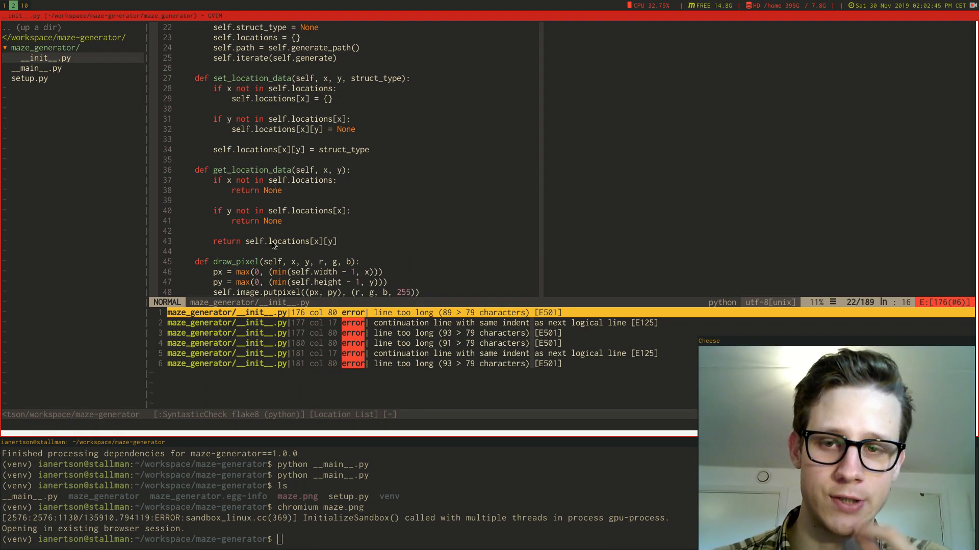
mouse_move(299, 253)
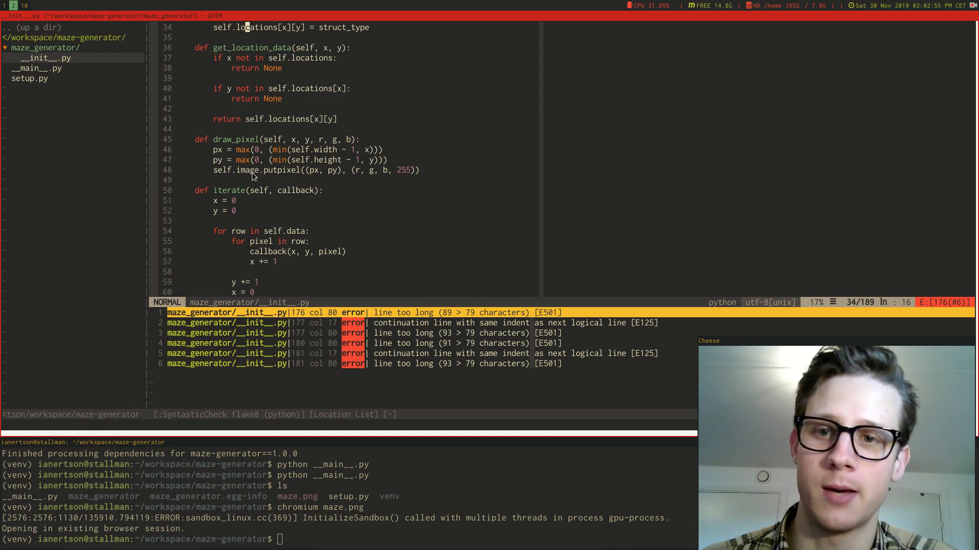
mouse_move(279, 179)
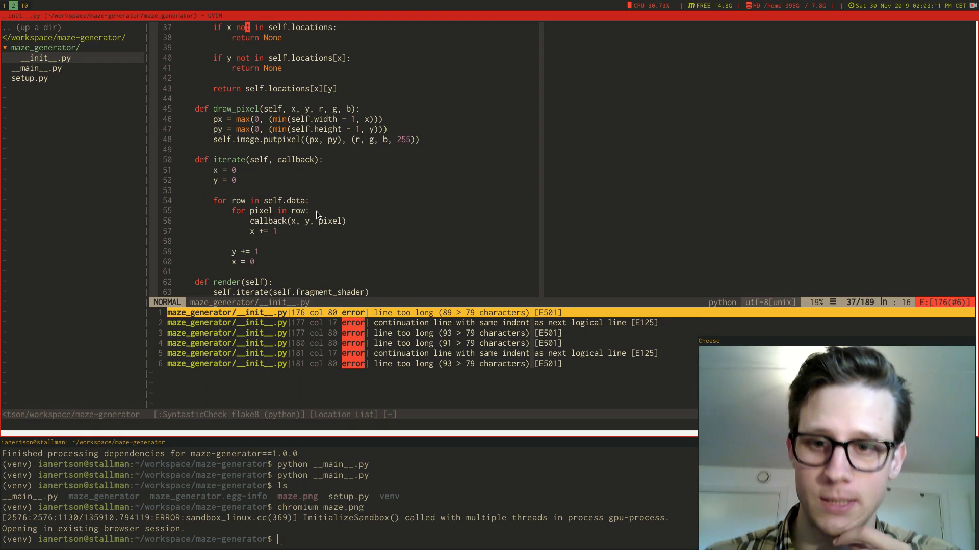
Step: Scroll __init__.py to the StructType constants and Canvas.__init__ (lines 7–33)
scroll(down, 3)
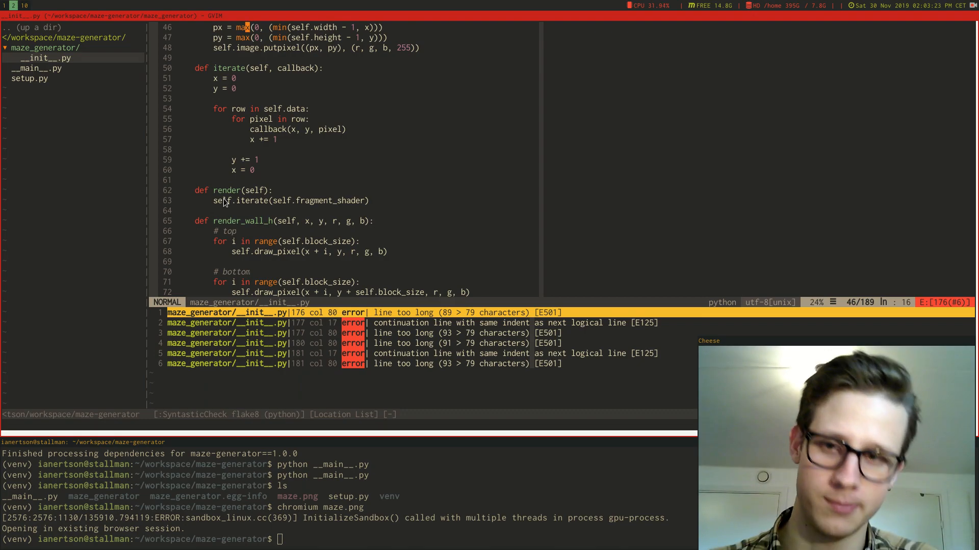
scroll(down, 3)
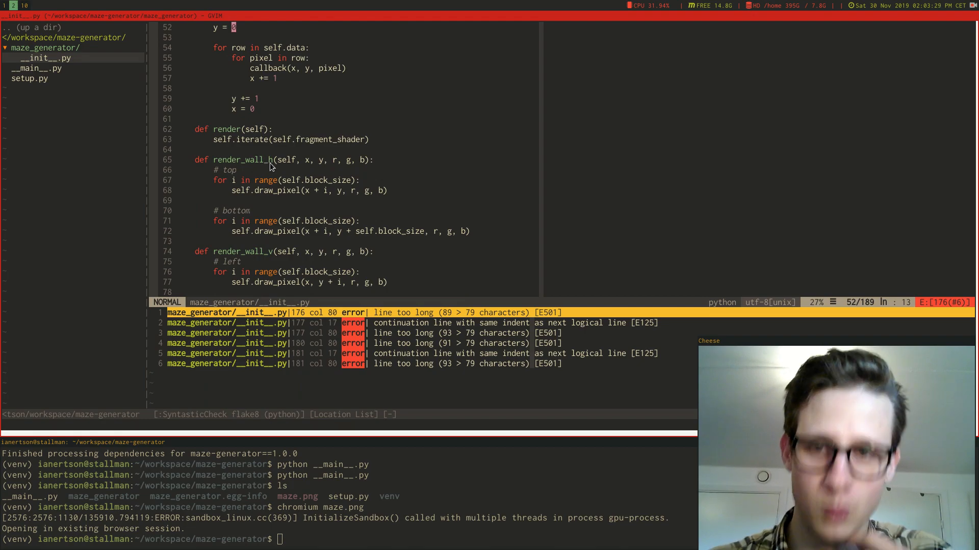
mouse_move(229, 206)
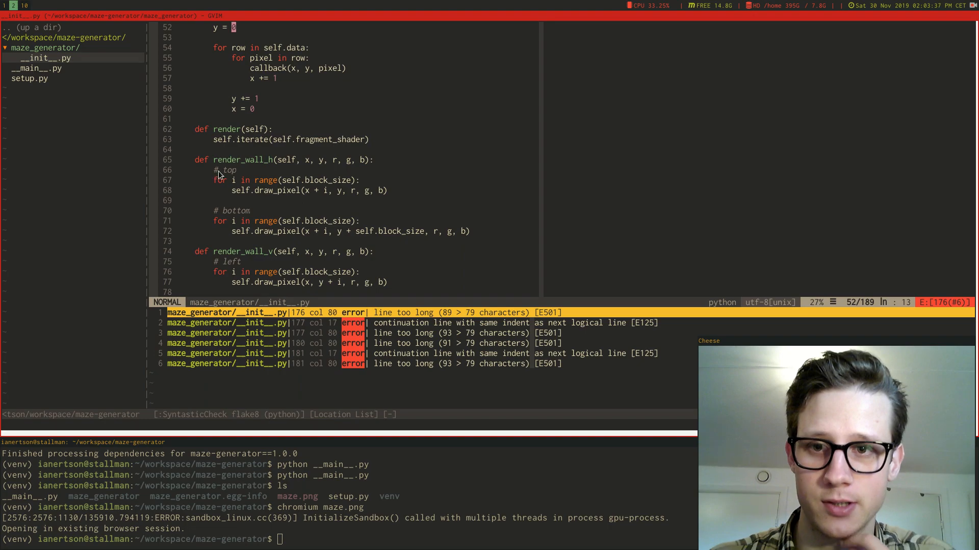
scroll(down, 3)
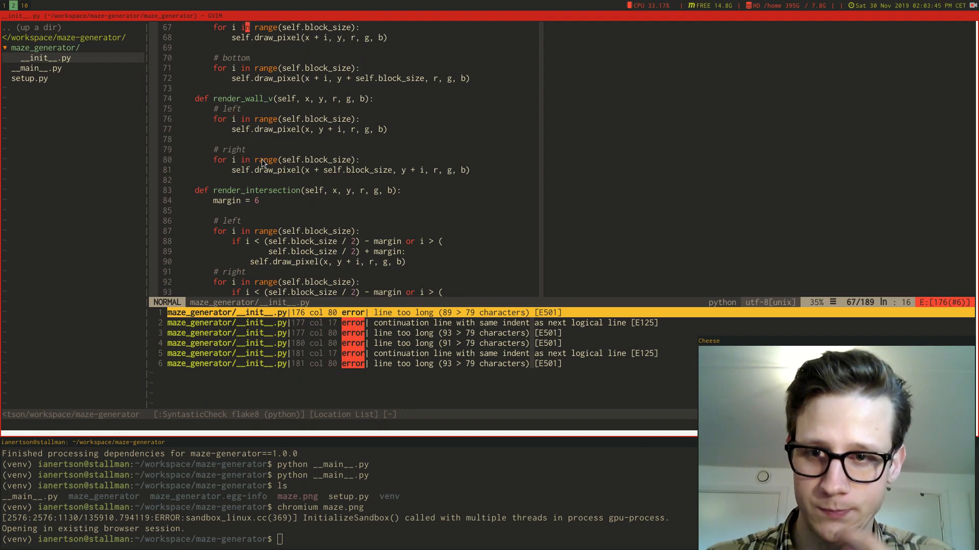
scroll(down, 3)
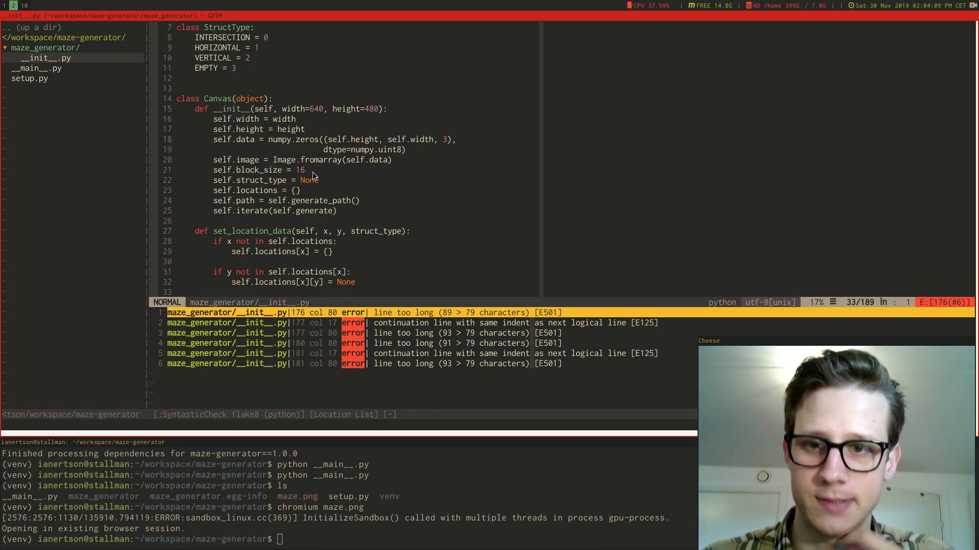
Step: Scroll past render_wall_h and render_intersection to render_struct at line 109
scroll(down, 3)
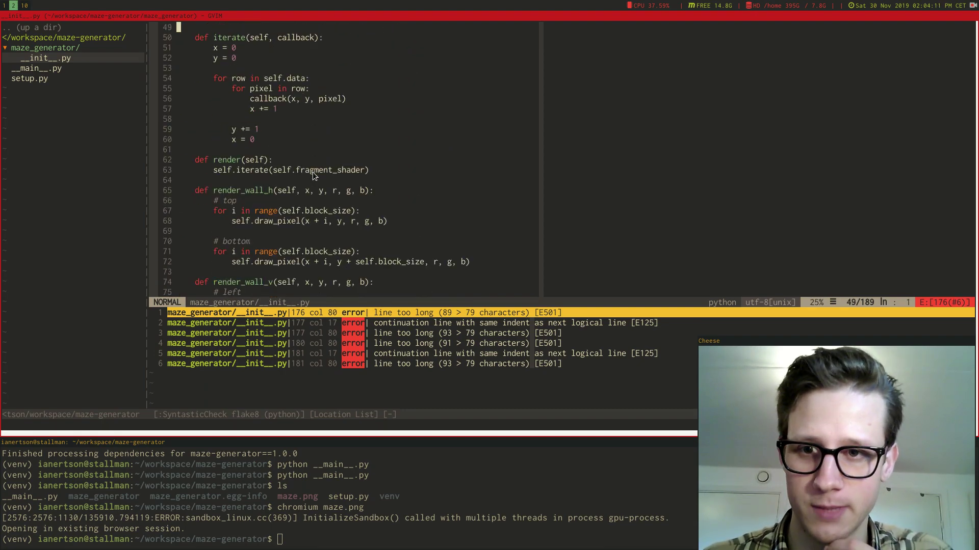
scroll(down, 3)
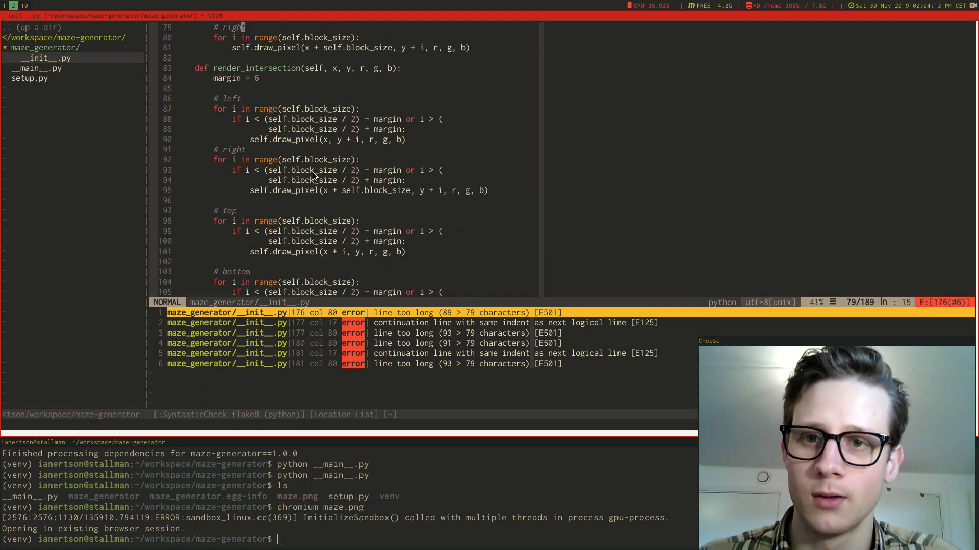
scroll(down, 3)
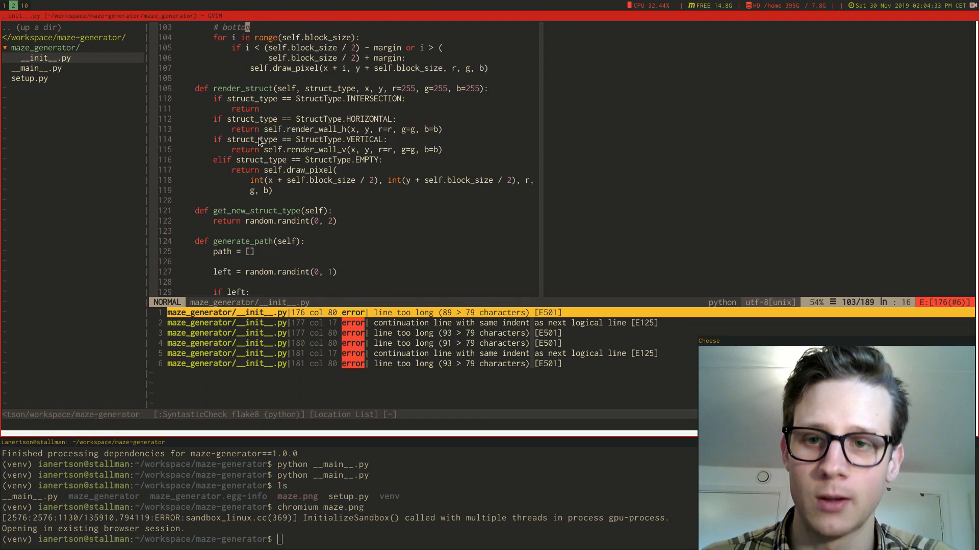
Step: Scroll from the imports through iterate and render_struct down to generate_path
scroll(down, 3)
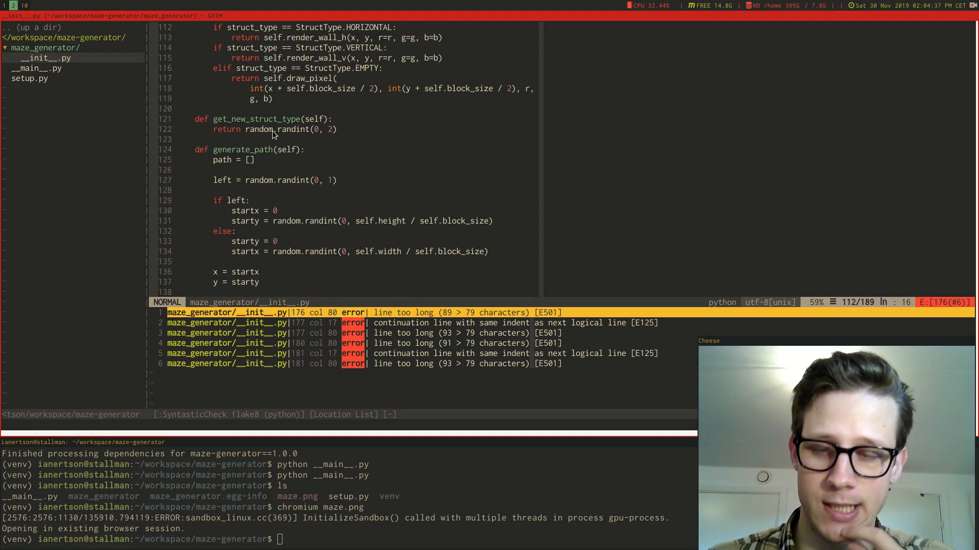
mouse_move(303, 136)
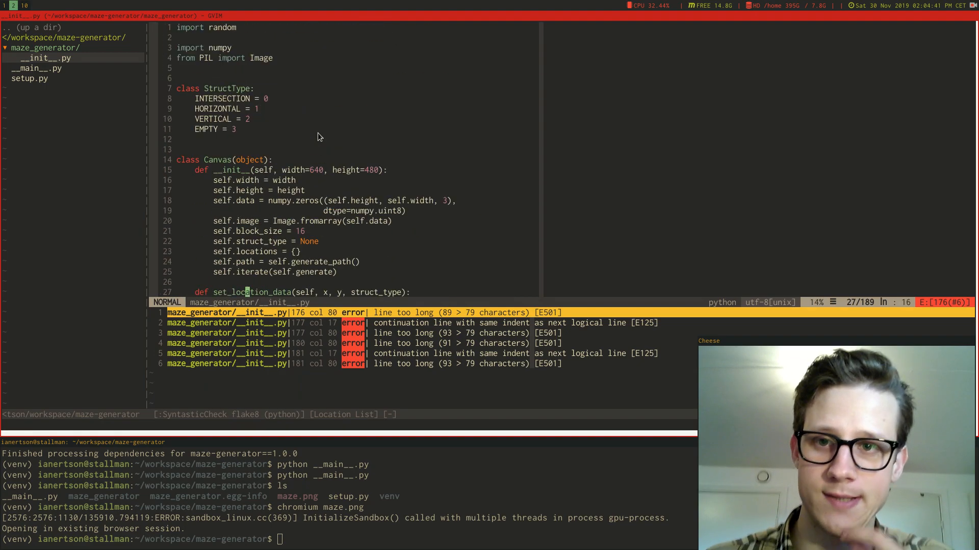
mouse_move(259, 103)
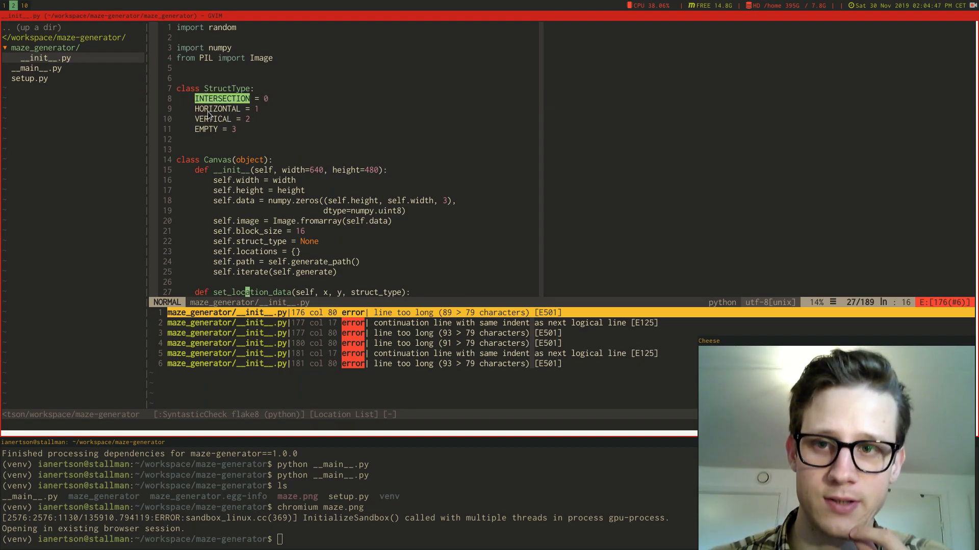
scroll(down, 3)
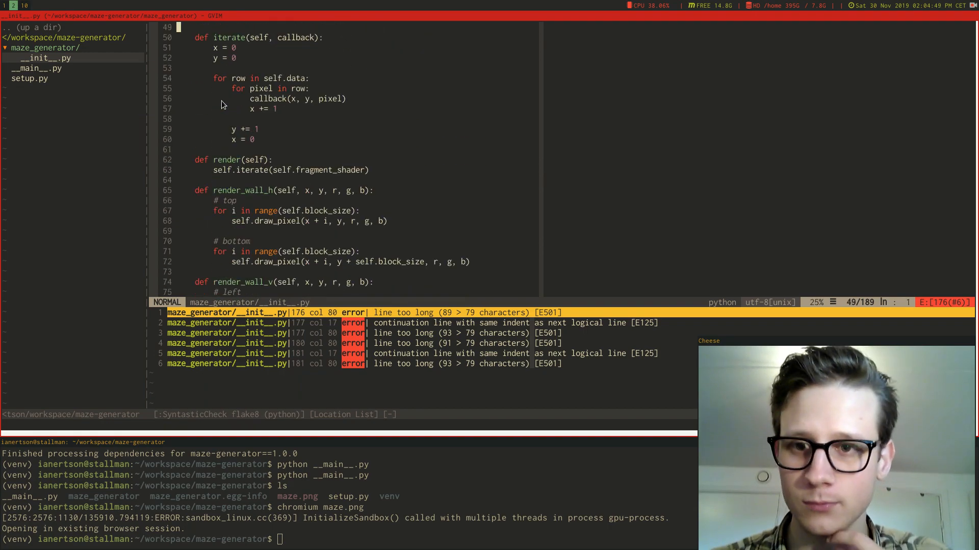
scroll(down, 3)
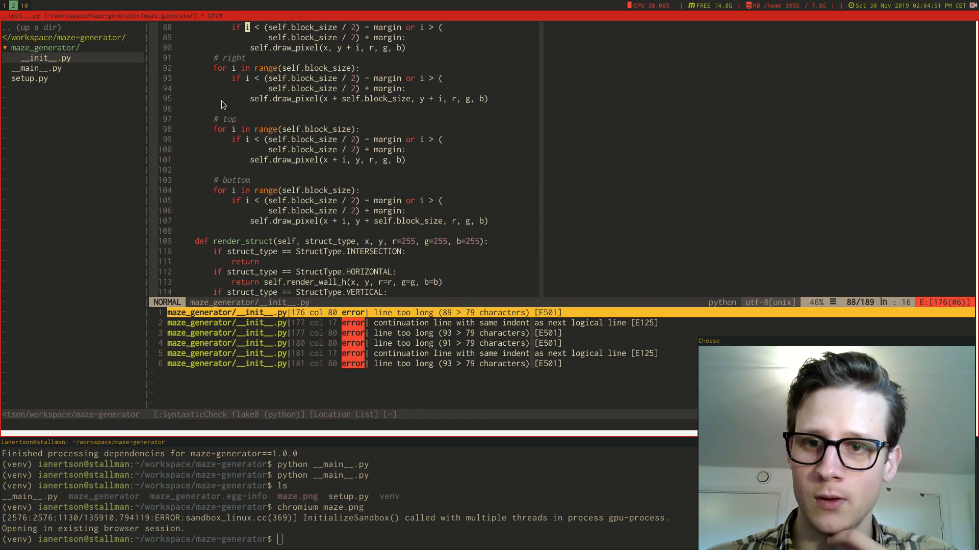
scroll(down, 3)
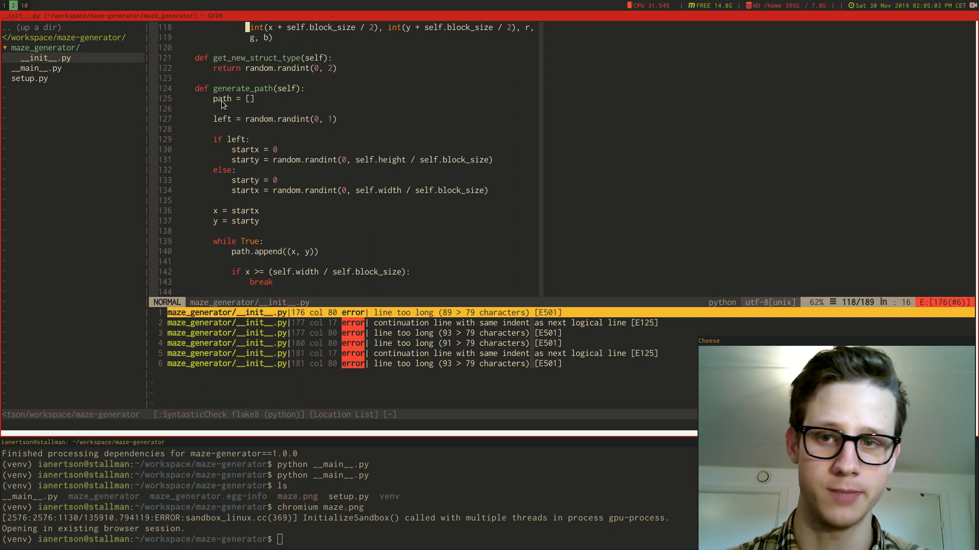
mouse_move(310, 149)
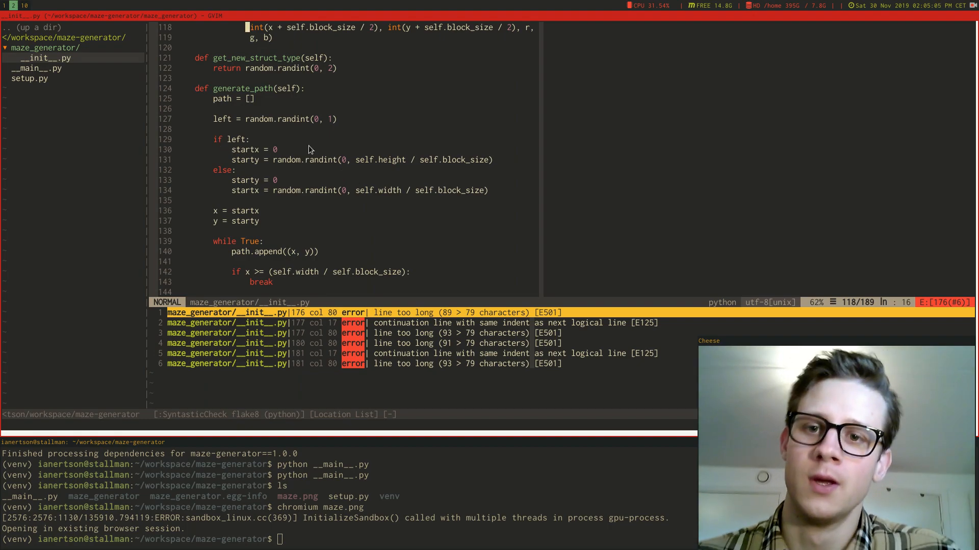
mouse_move(253, 170)
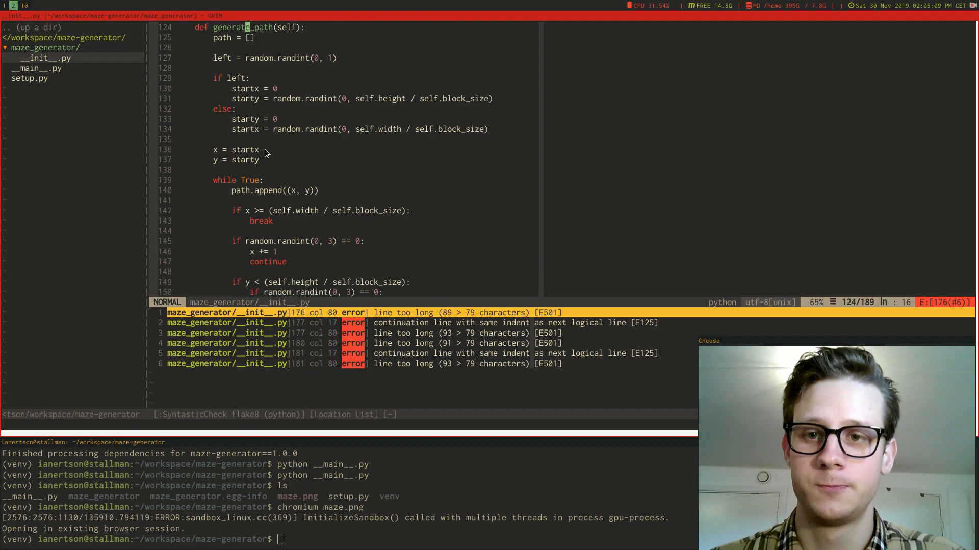
scroll(down, 3)
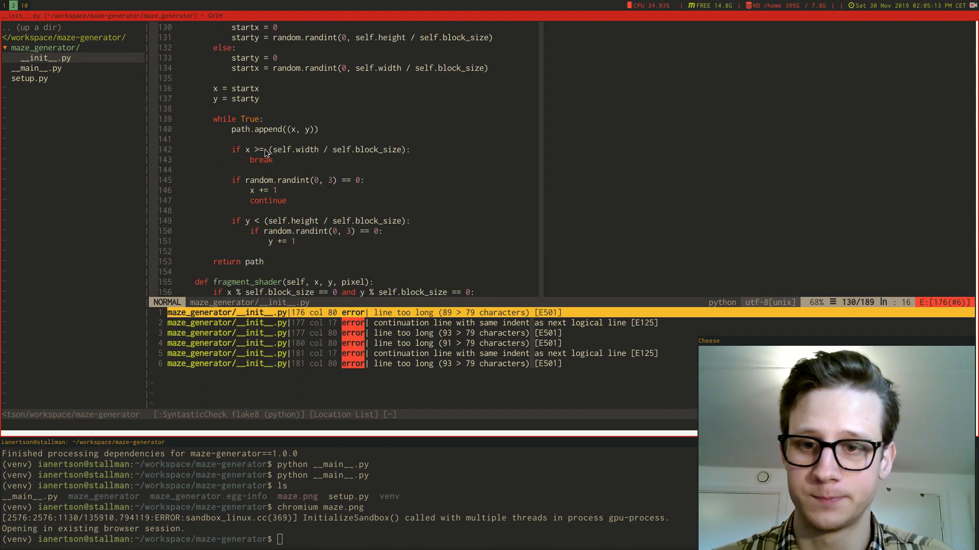
scroll(down, 3)
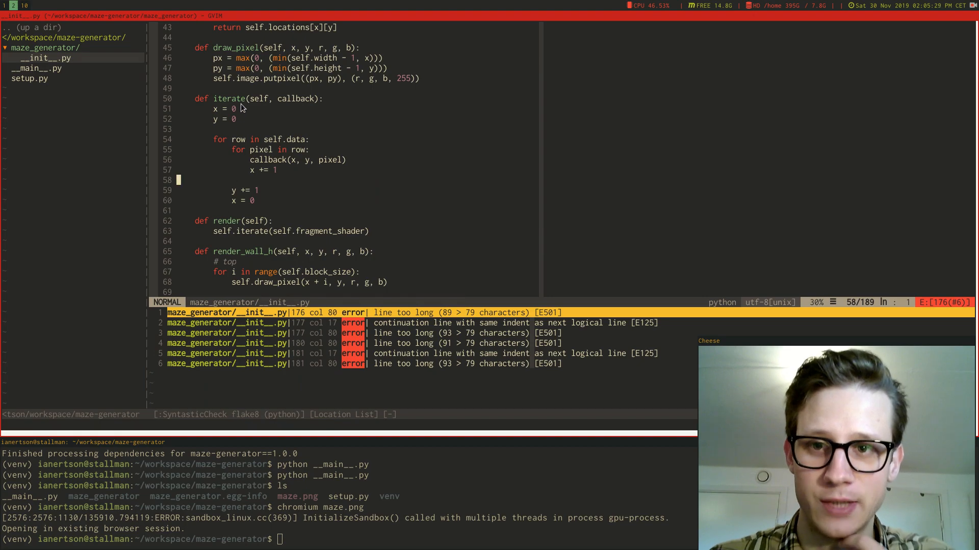
mouse_move(281, 112)
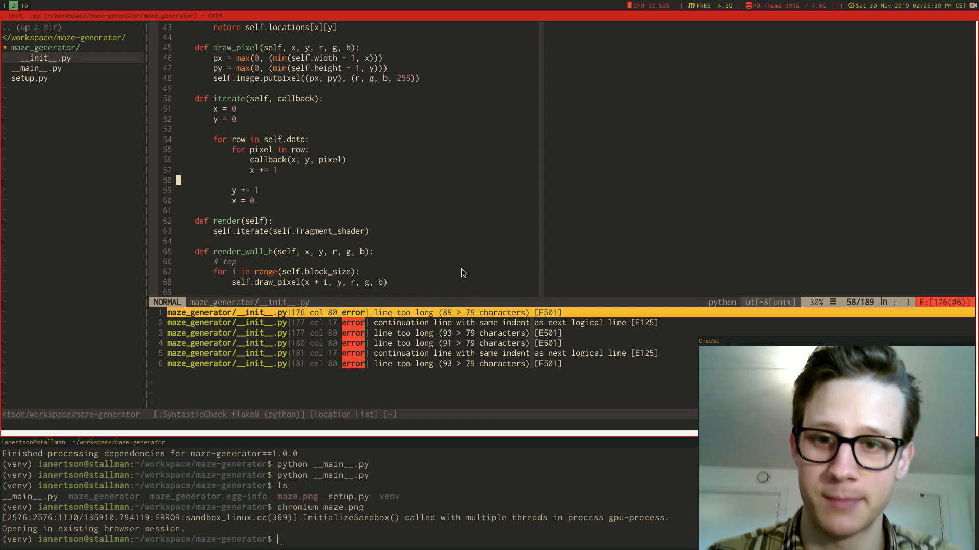
scroll(down, 3)
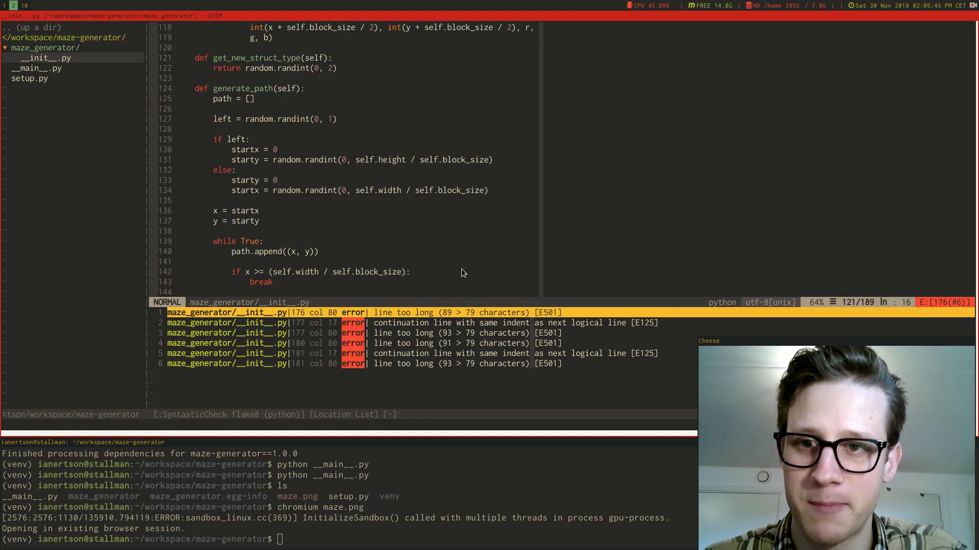
Step: Scroll past generate_path's return to the fragment_shader and generate methods
scroll(down, 3)
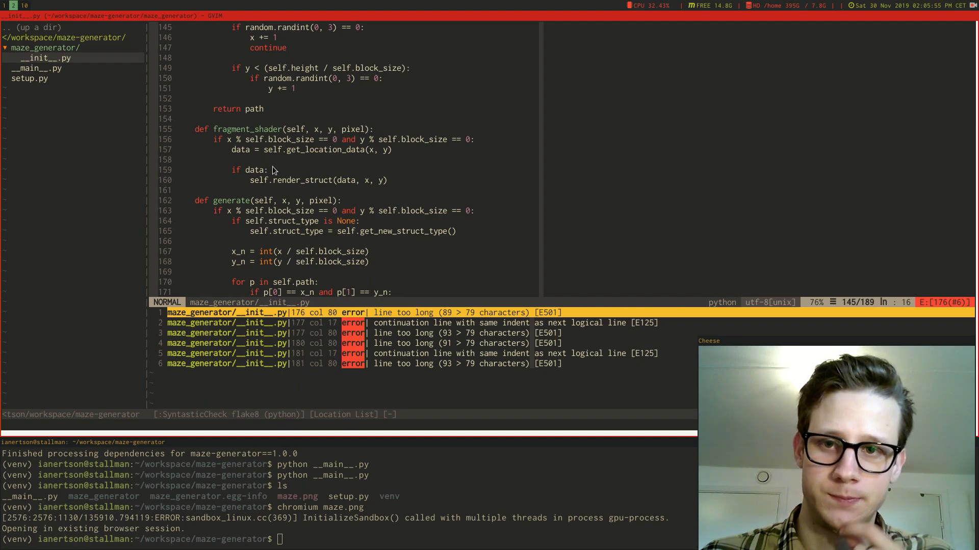
mouse_move(333, 140)
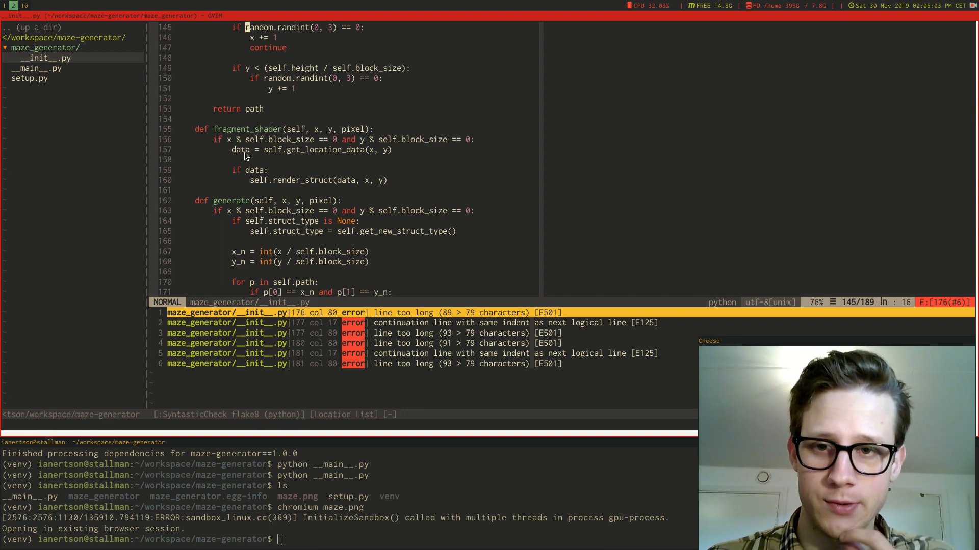
mouse_move(375, 155)
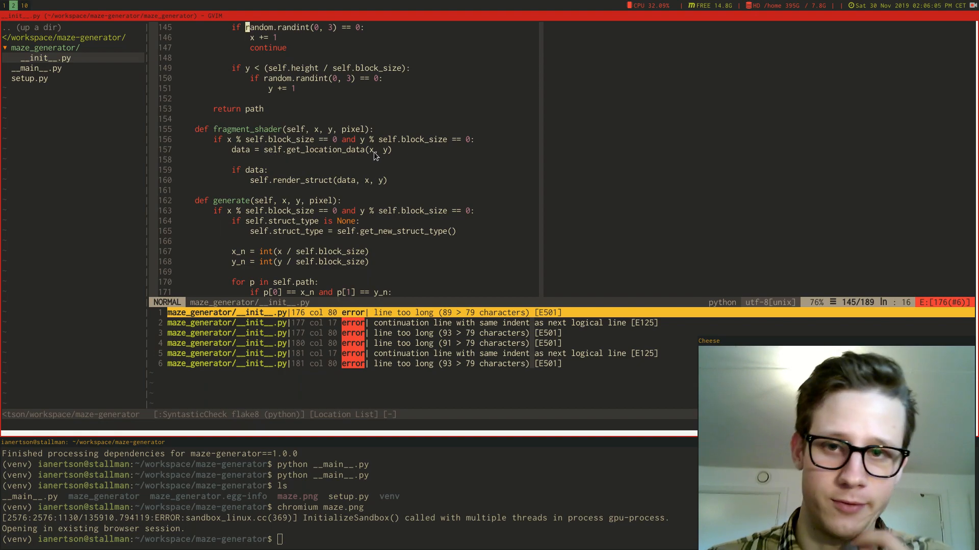
mouse_move(279, 184)
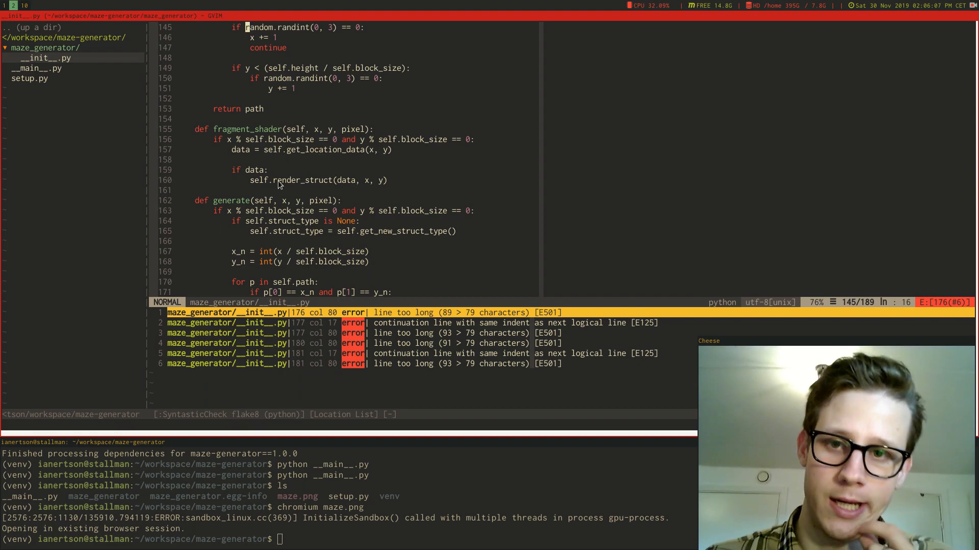
double_click(302, 180)
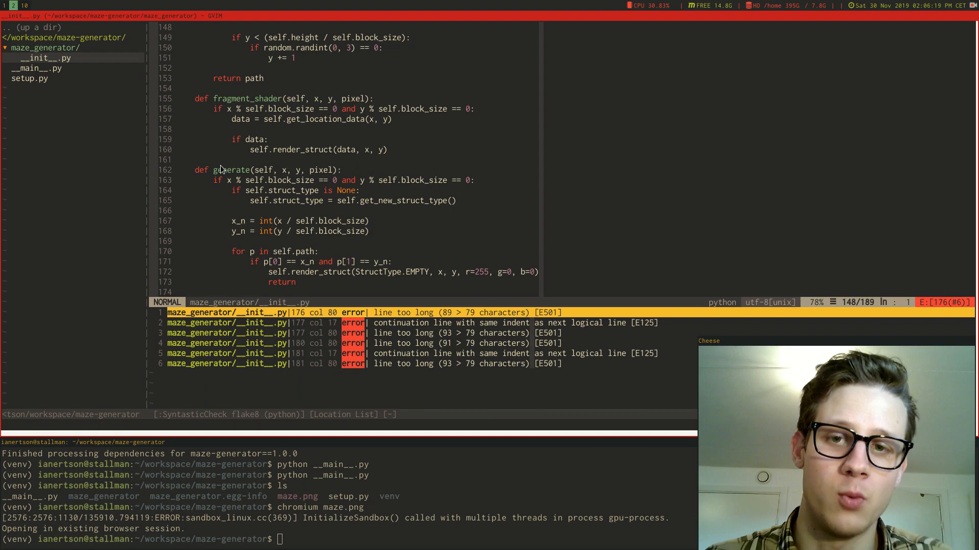
mouse_move(204, 200)
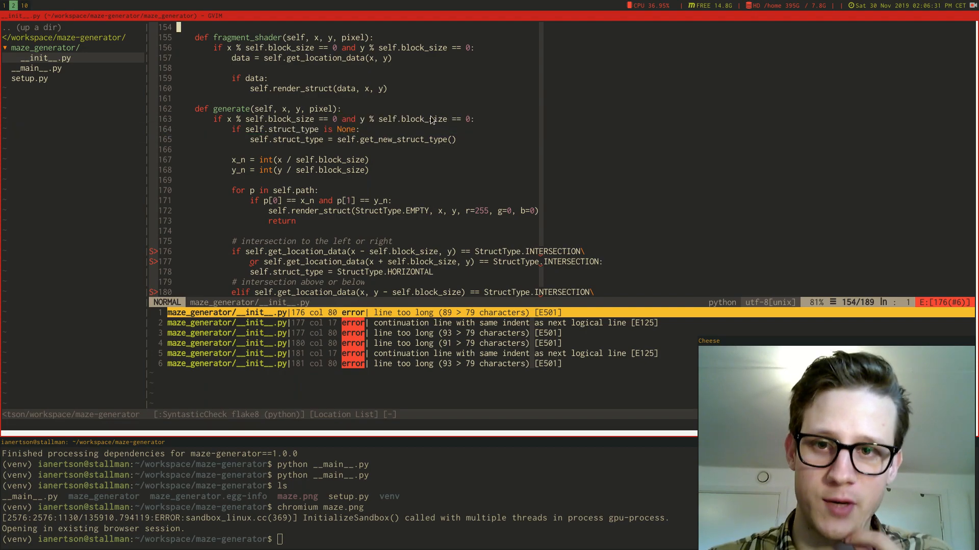
mouse_move(377, 129)
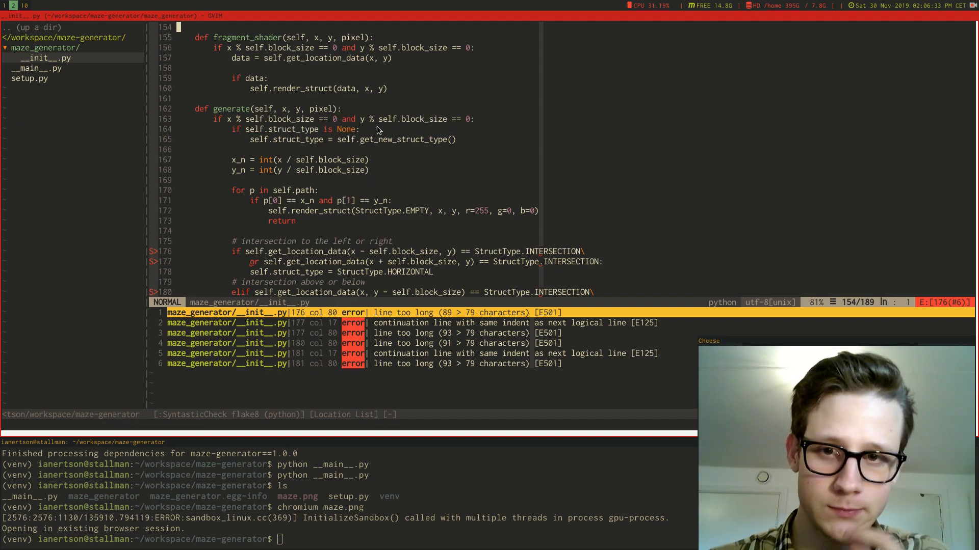
mouse_move(385, 157)
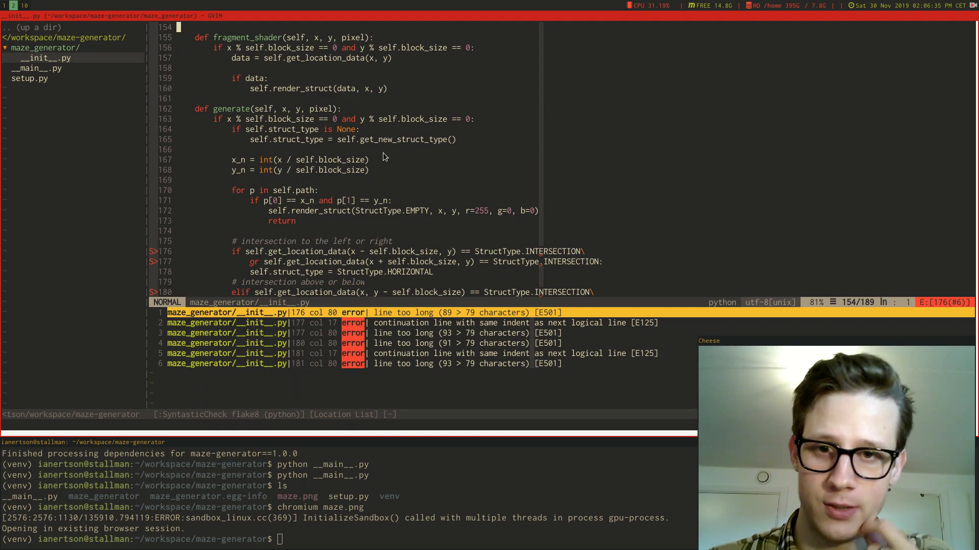
Step: Scroll to the file's end, showing generate's intersection checks and the show method
scroll(down, 3)
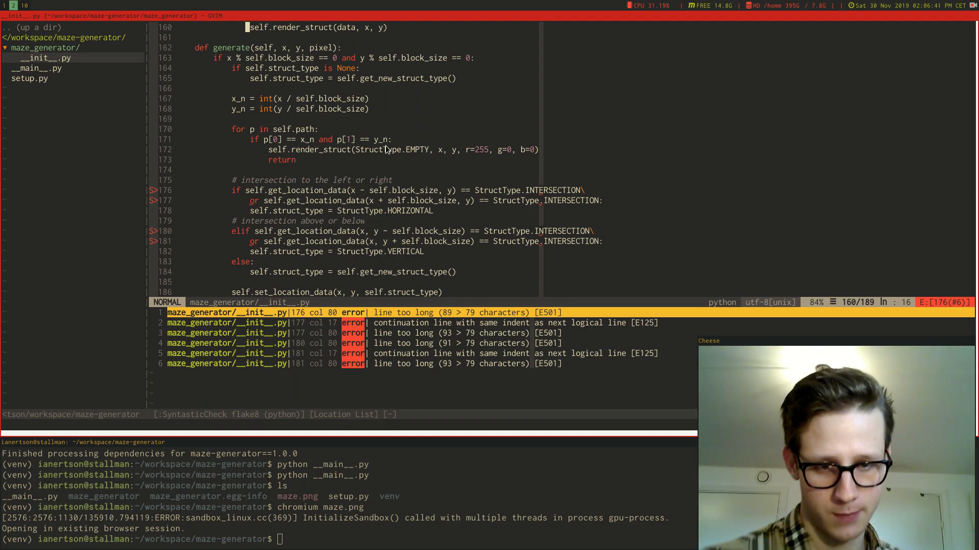
mouse_move(323, 144)
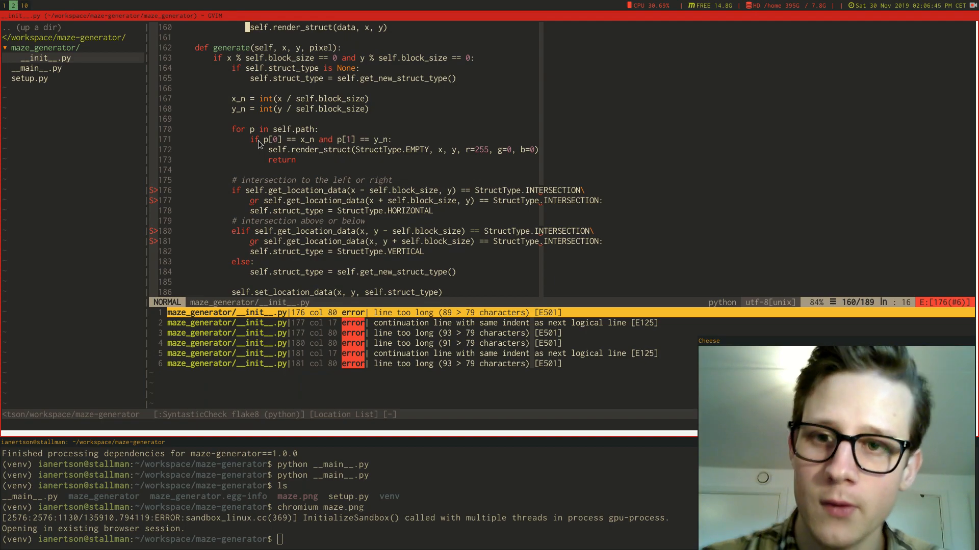
mouse_move(267, 161)
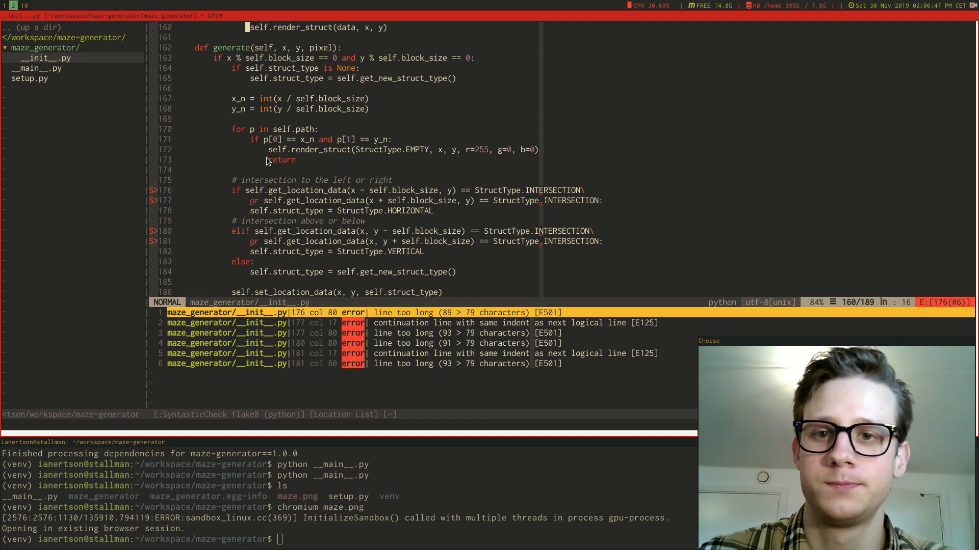
mouse_move(455, 164)
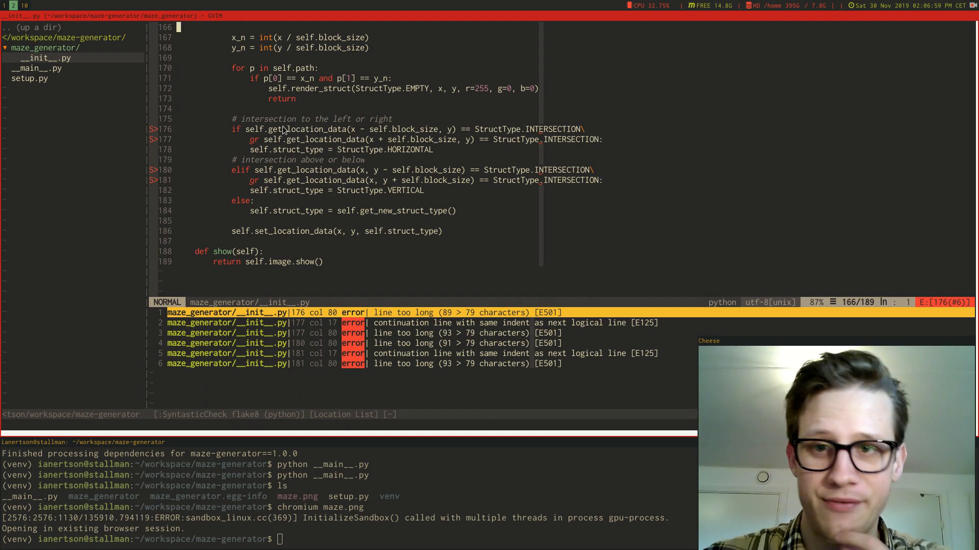
mouse_move(361, 131)
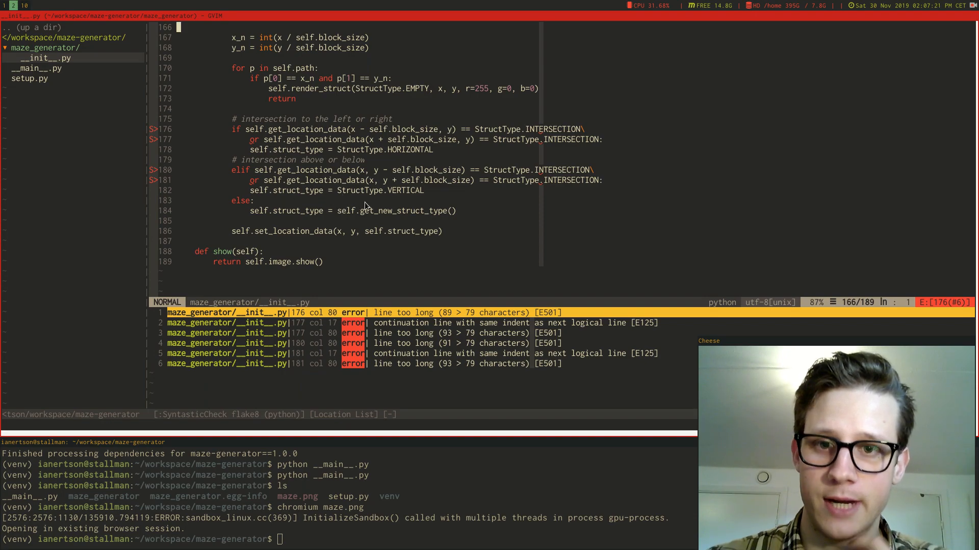
mouse_move(414, 199)
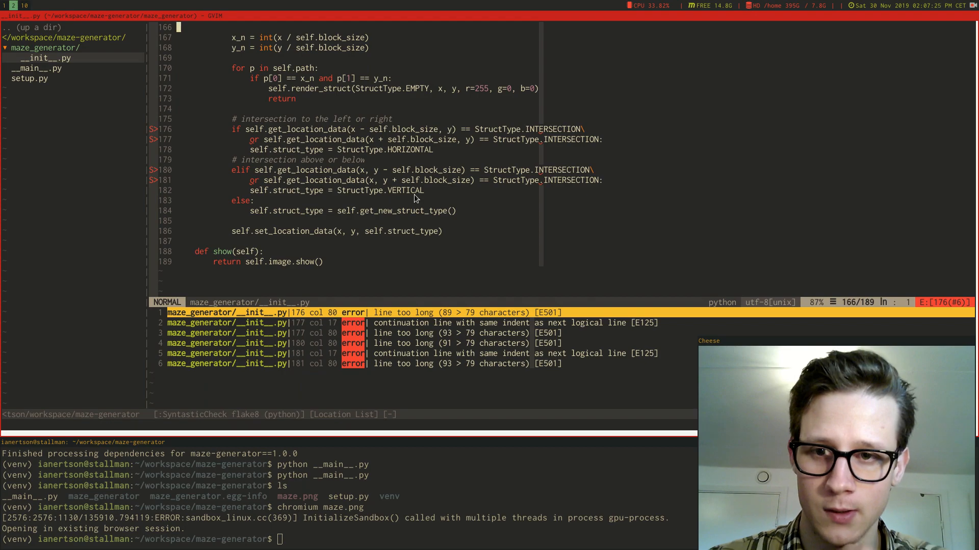
scroll(down, 3)
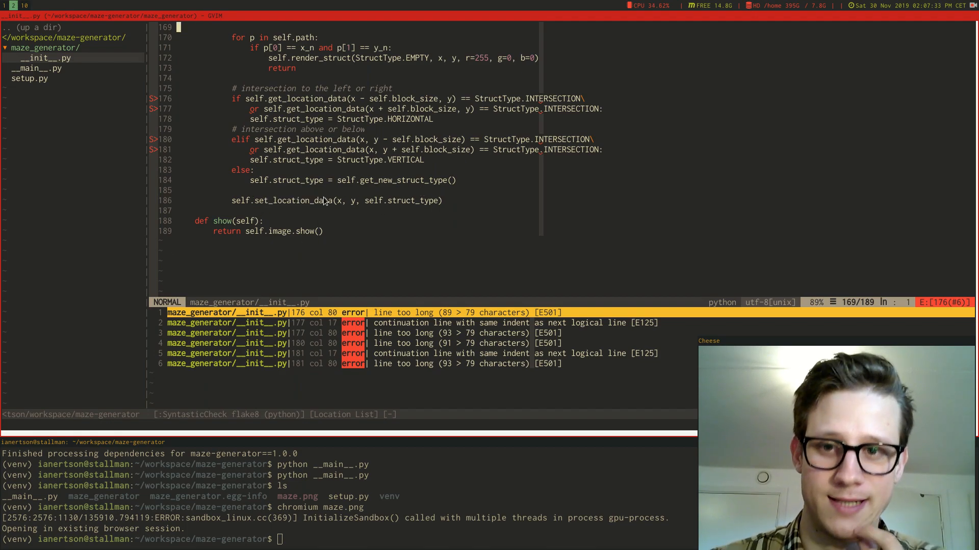
mouse_move(324, 210)
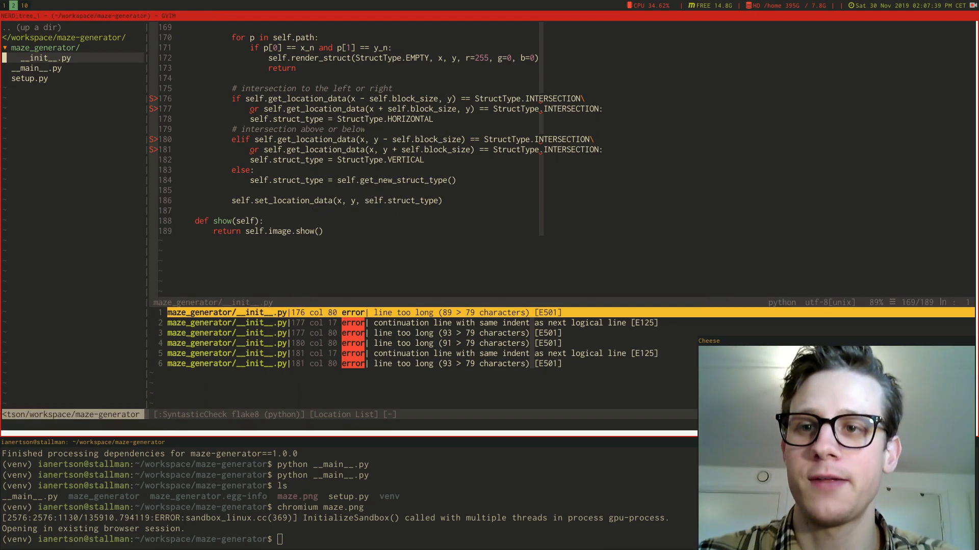
Step: Open __main__.py from the NERDTree sidebar and type ls in the terminal
click(38, 68)
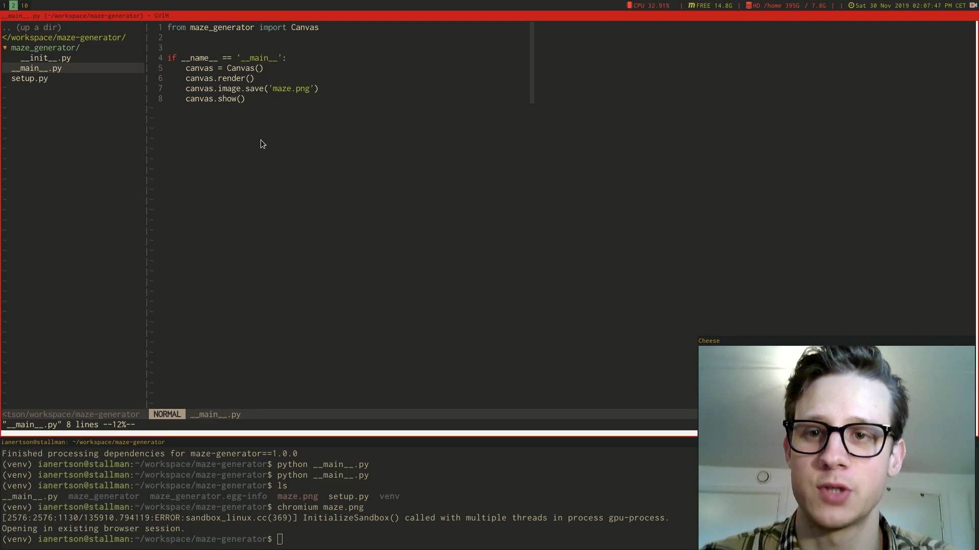
text(ls)
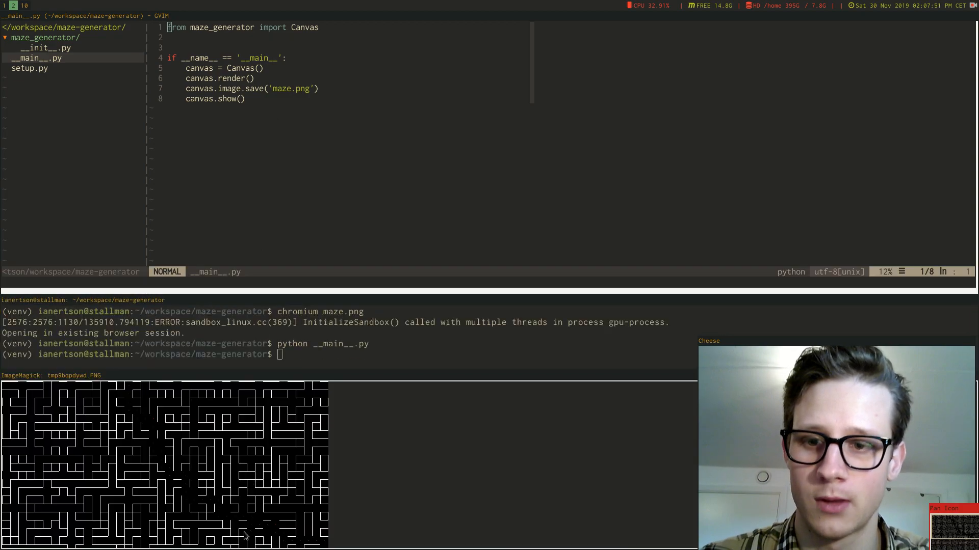
mouse_move(309, 464)
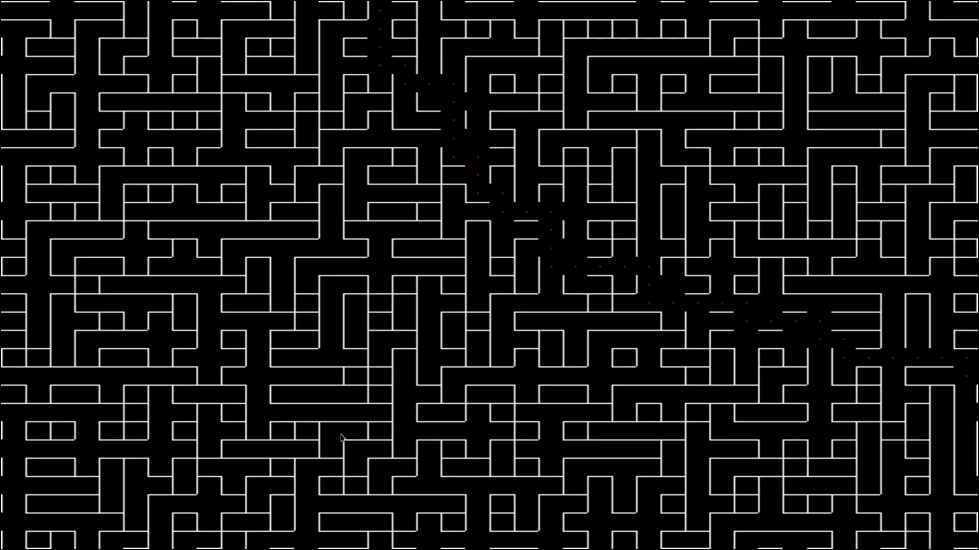
mouse_move(573, 185)
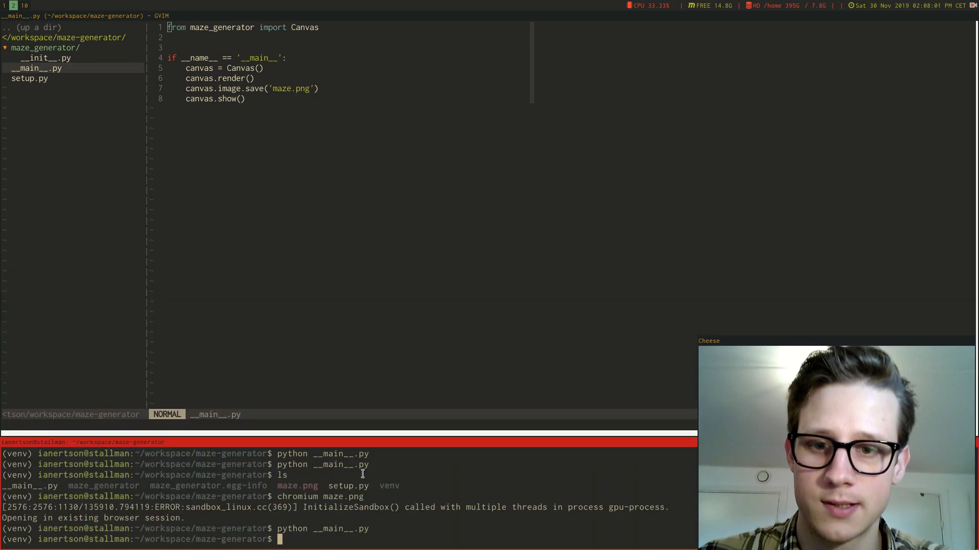
Step: Rerun python __main__.py to display a new maze in ImageMagick
key(Return)
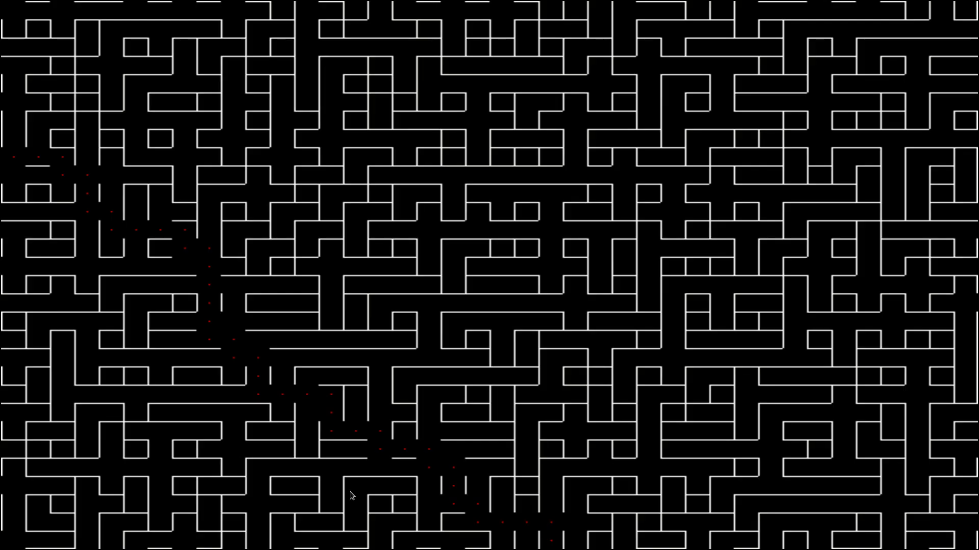
mouse_move(197, 324)
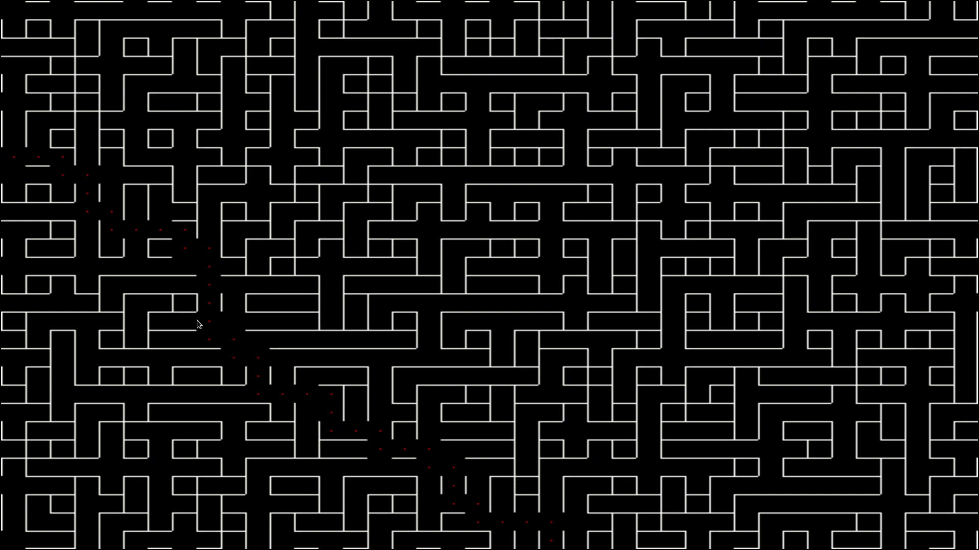
mouse_move(526, 285)
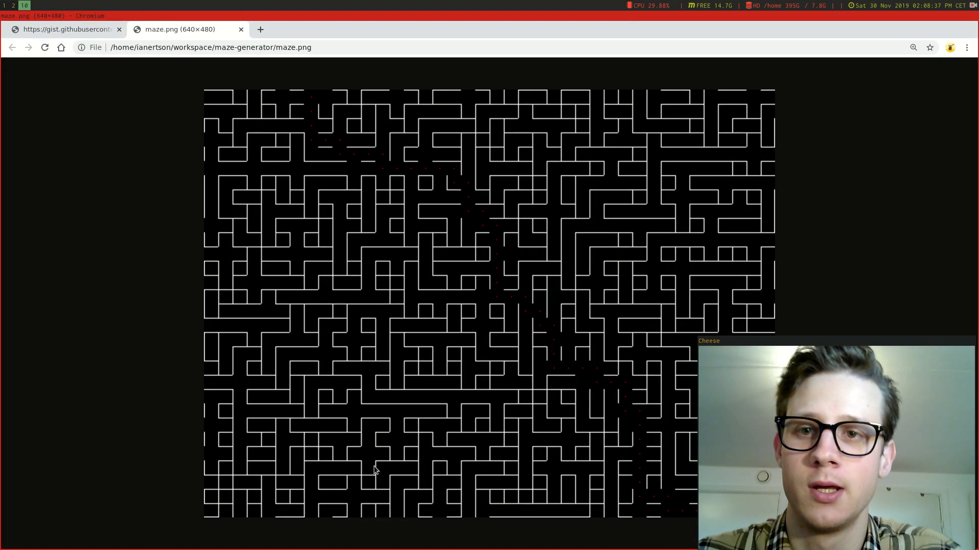
mouse_move(427, 267)
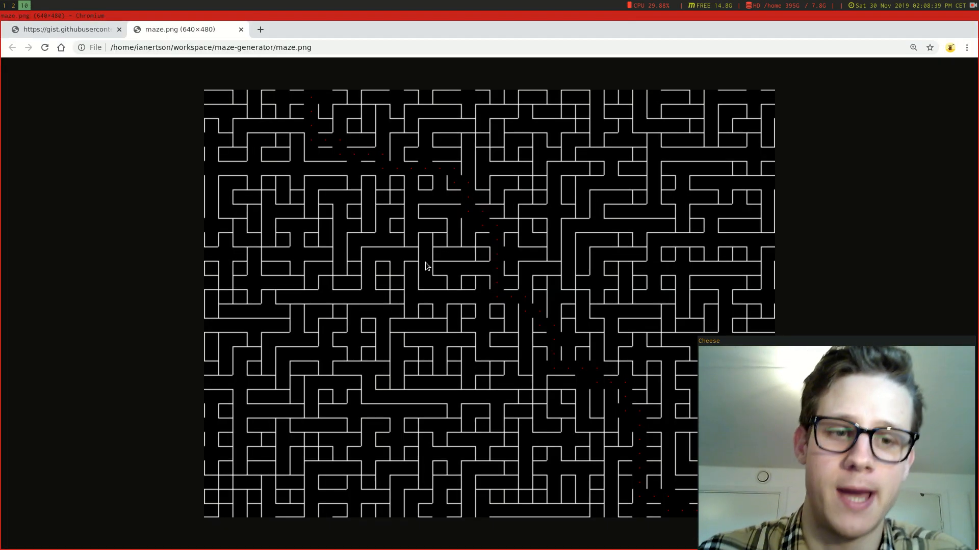
mouse_move(444, 273)
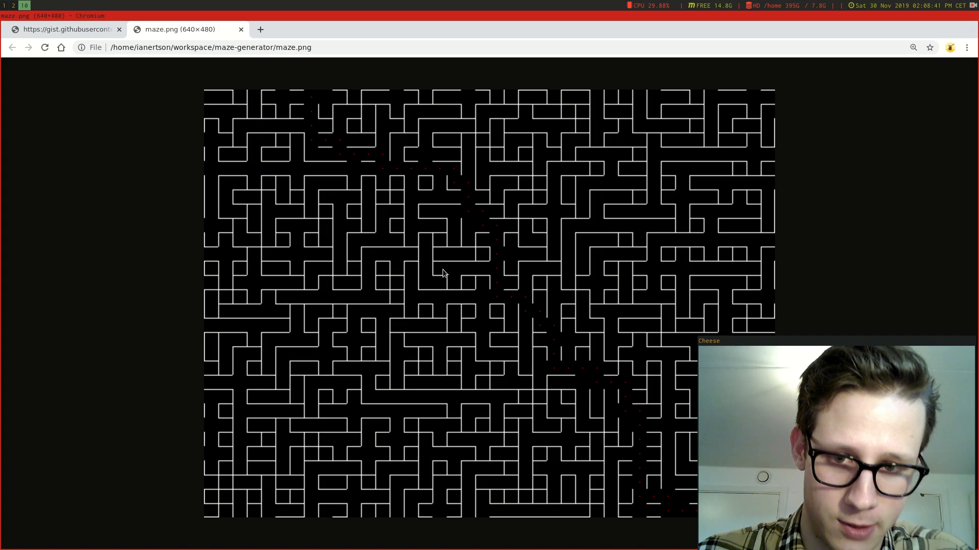
mouse_move(450, 270)
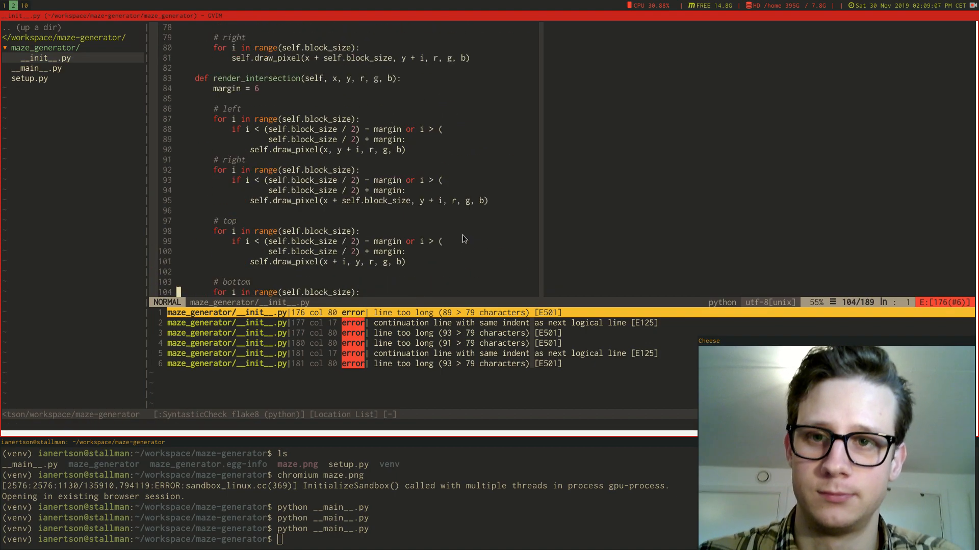
Step: Return __init__.py to its top: imports, StructType constants and Canvas constructor
scroll(down, 3)
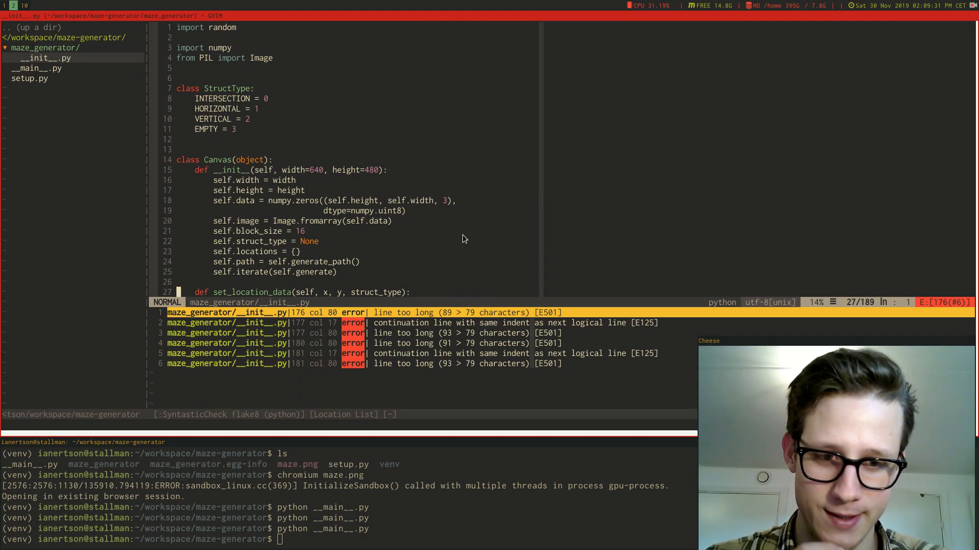
mouse_move(390, 292)
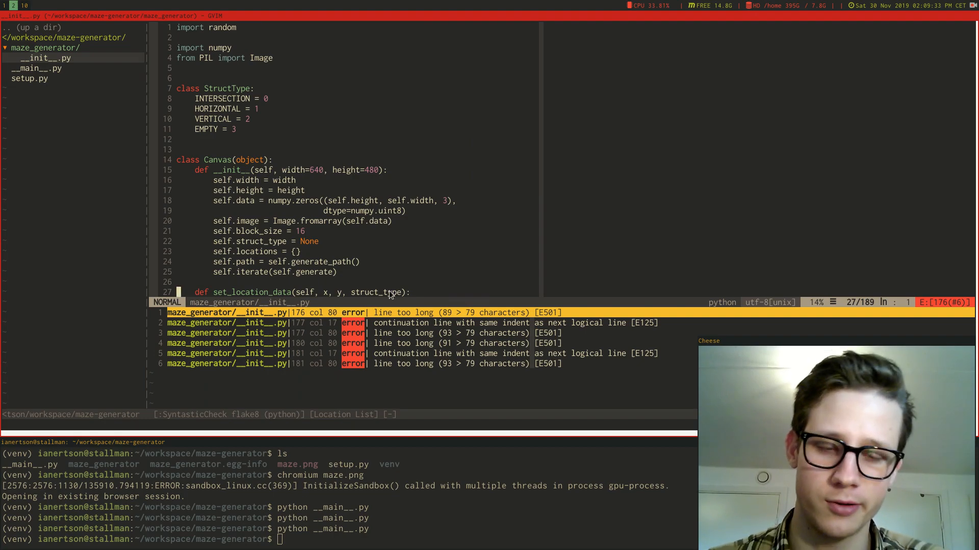
mouse_move(433, 232)
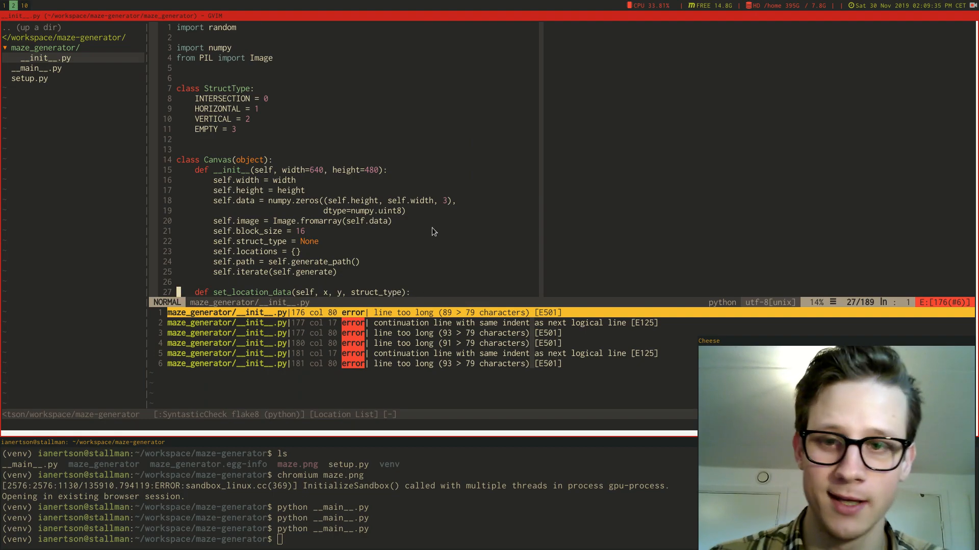
click(973, 8)
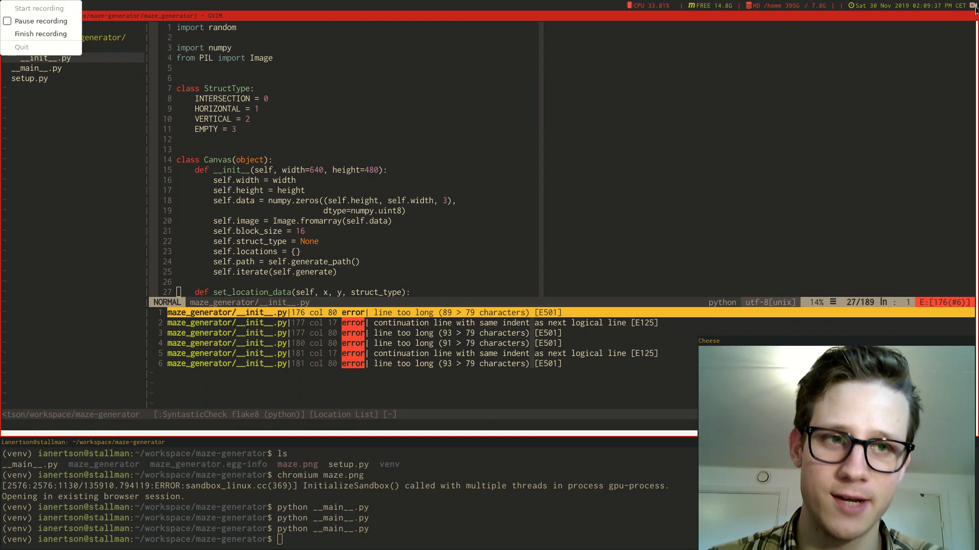